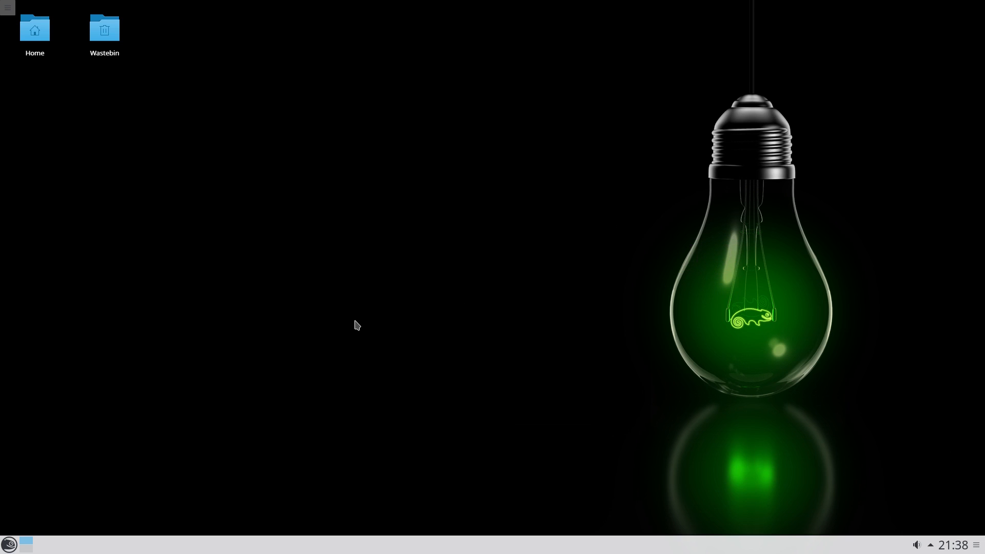
mouse_move(475, 312)
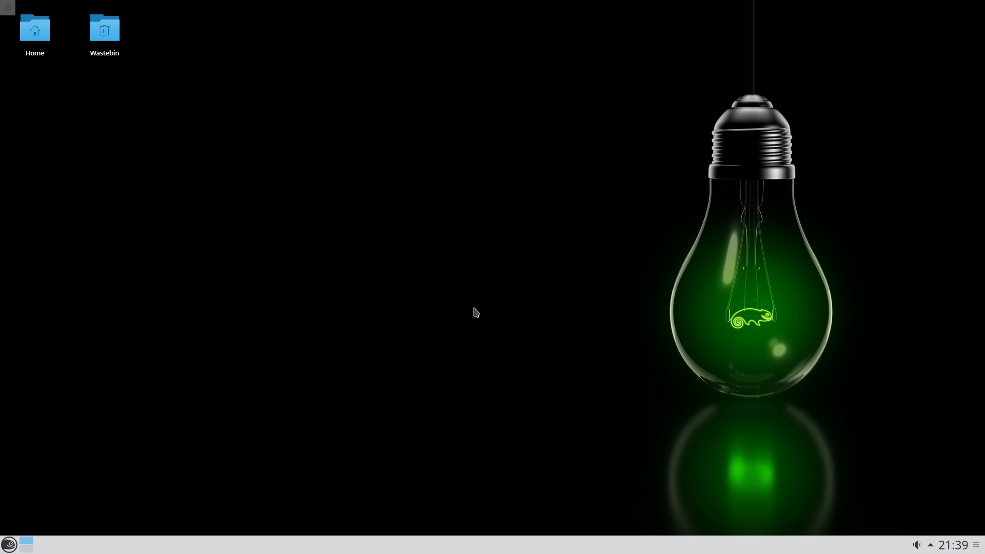
mouse_move(351, 329)
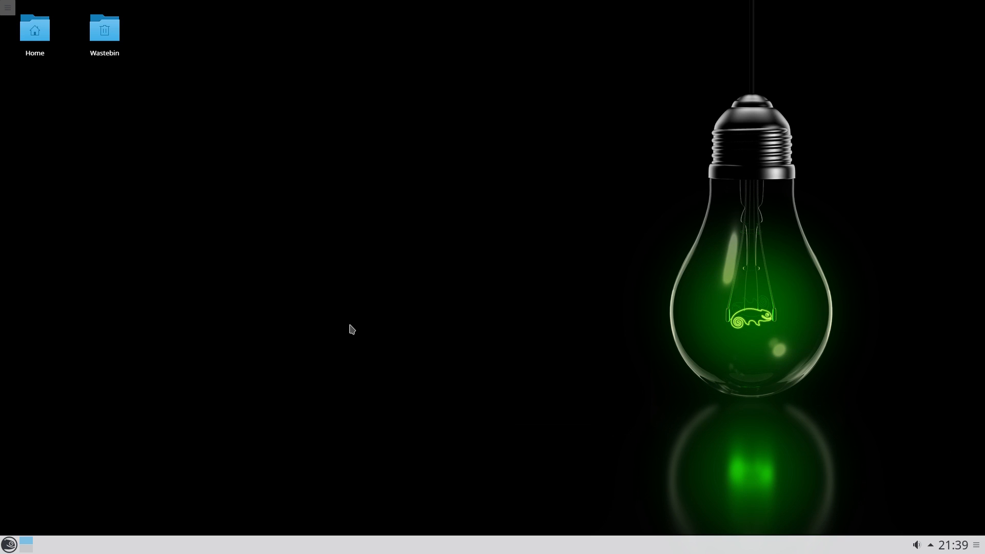
mouse_move(503, 234)
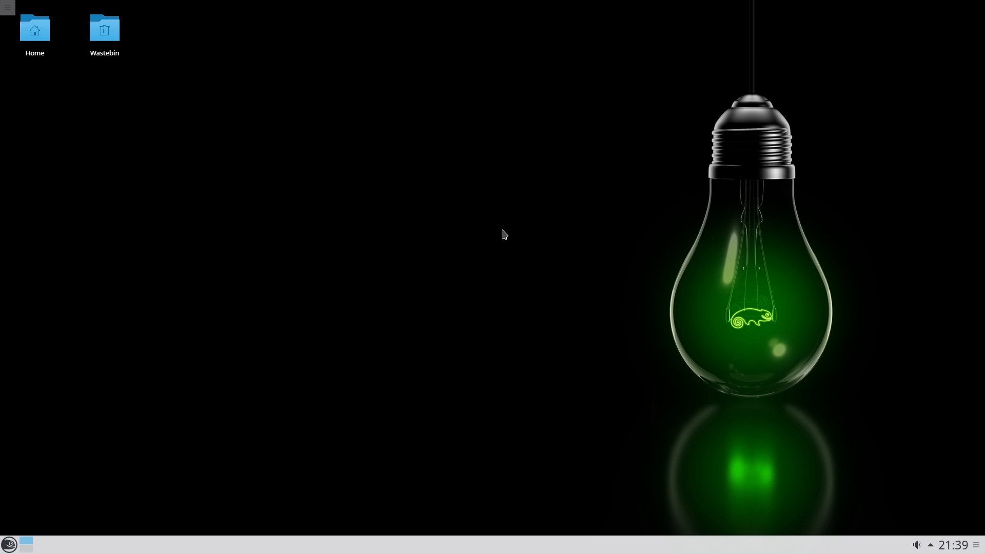
mouse_move(525, 233)
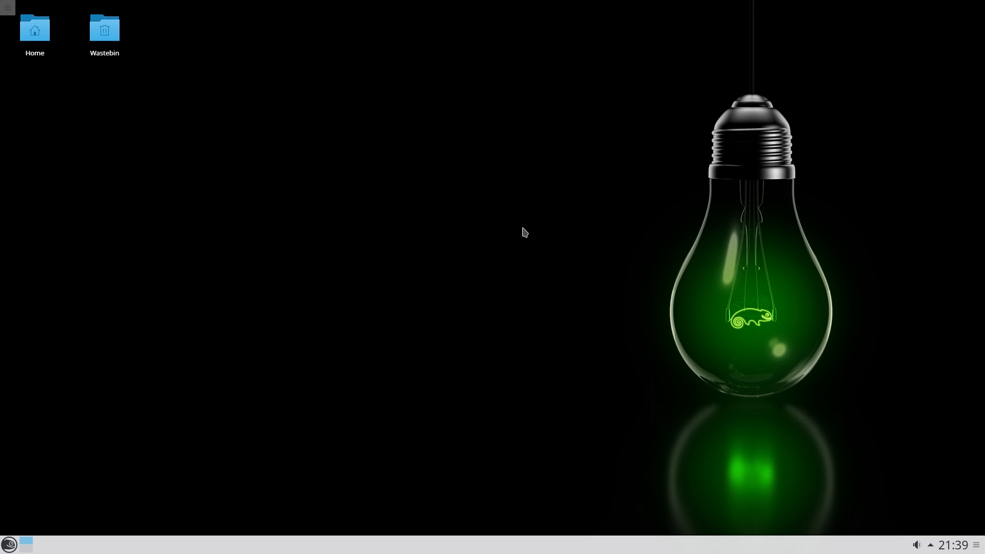
mouse_move(709, 324)
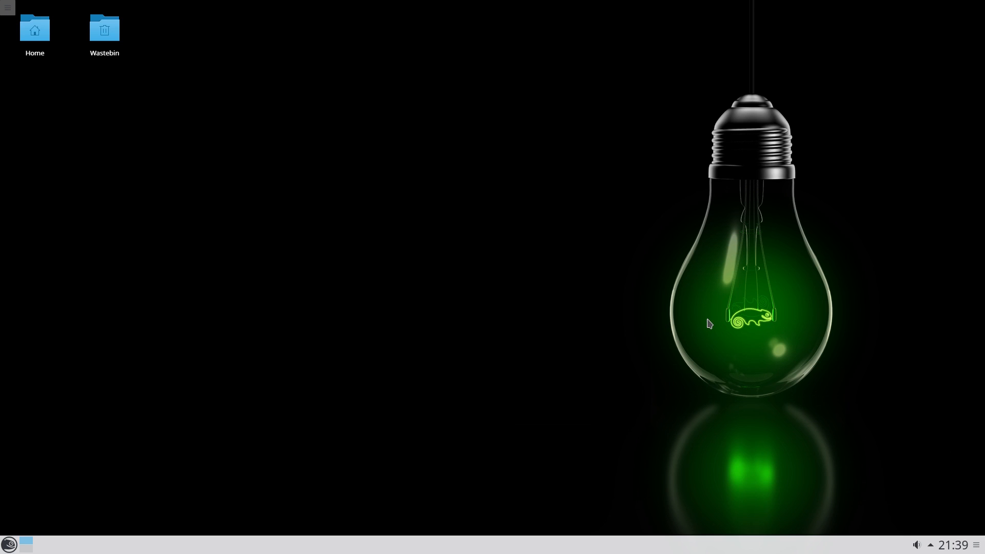
mouse_move(189, 351)
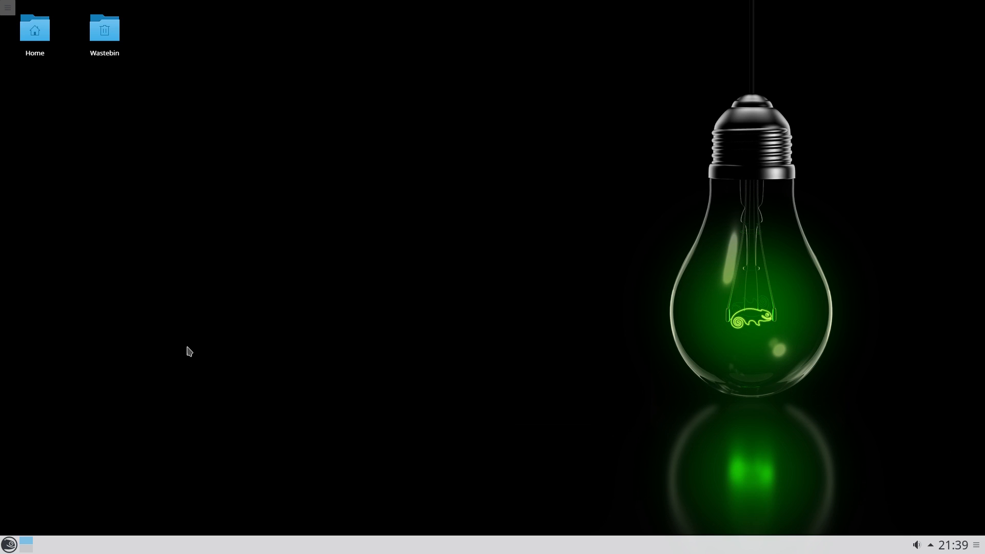
mouse_move(123, 458)
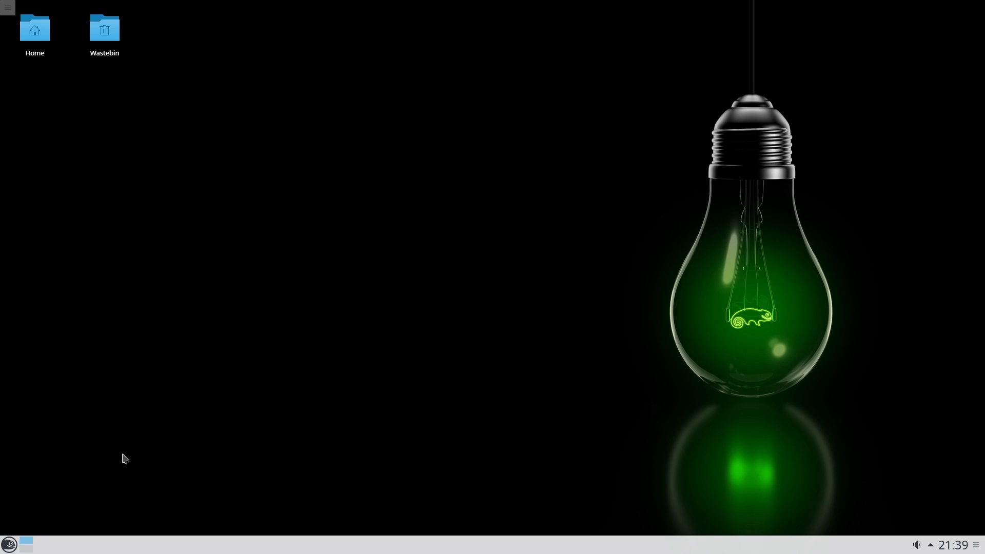
mouse_move(111, 473)
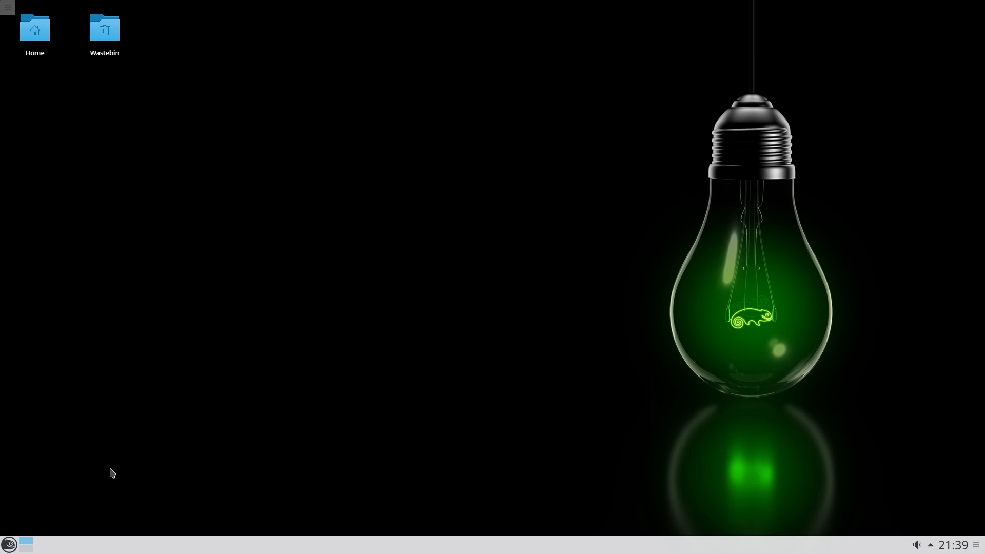
mouse_move(677, 331)
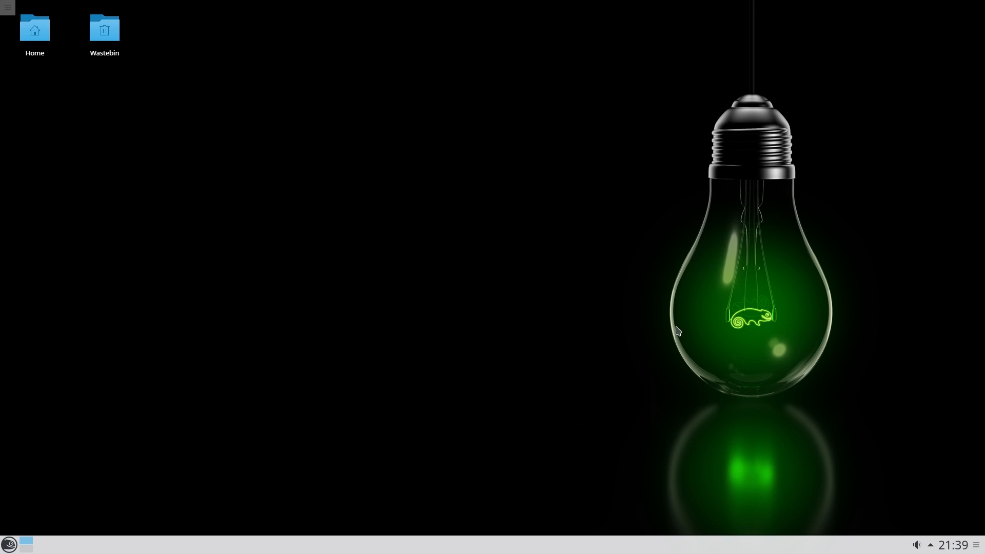
mouse_move(962, 465)
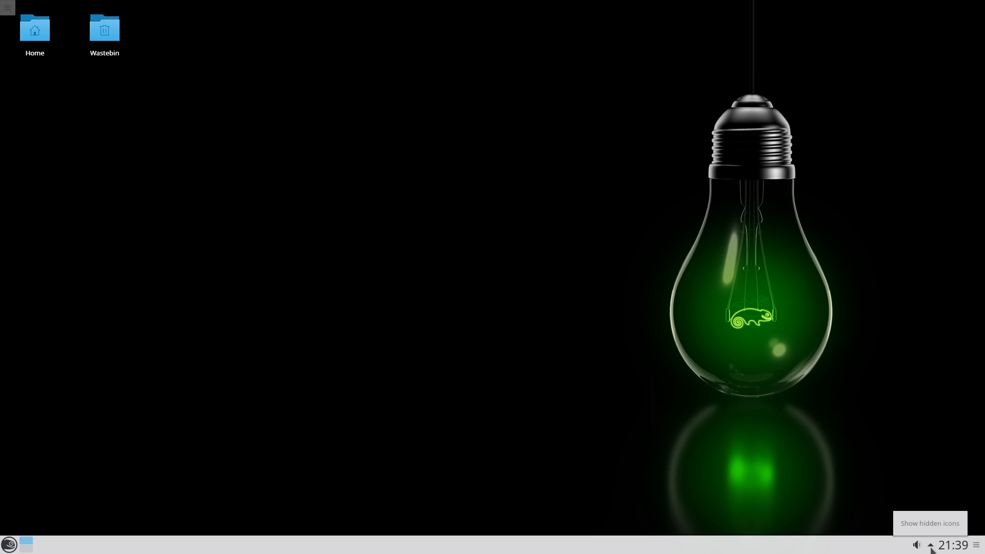
- Check for new software updates from the system tray's Software Updates entry
click(931, 545)
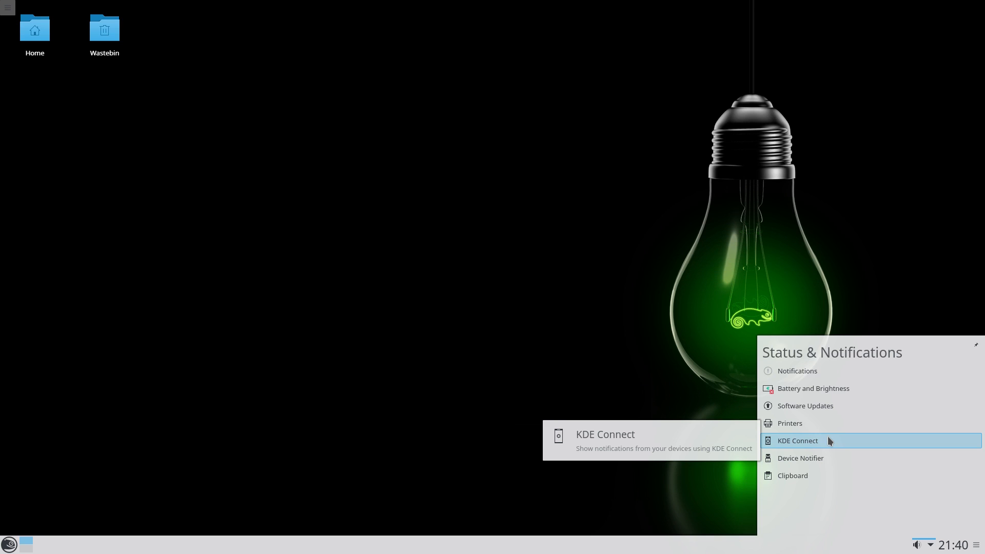
mouse_move(820, 457)
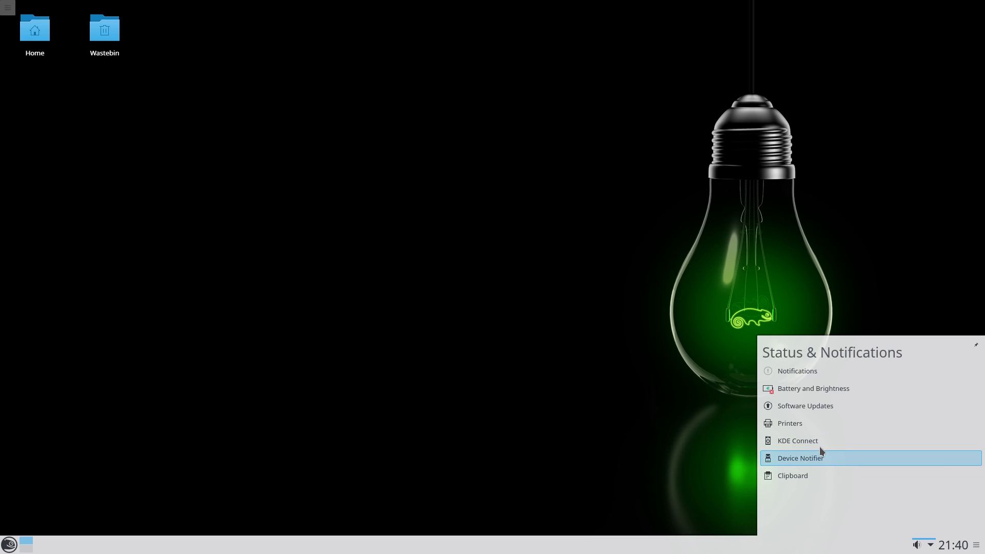
click(806, 405)
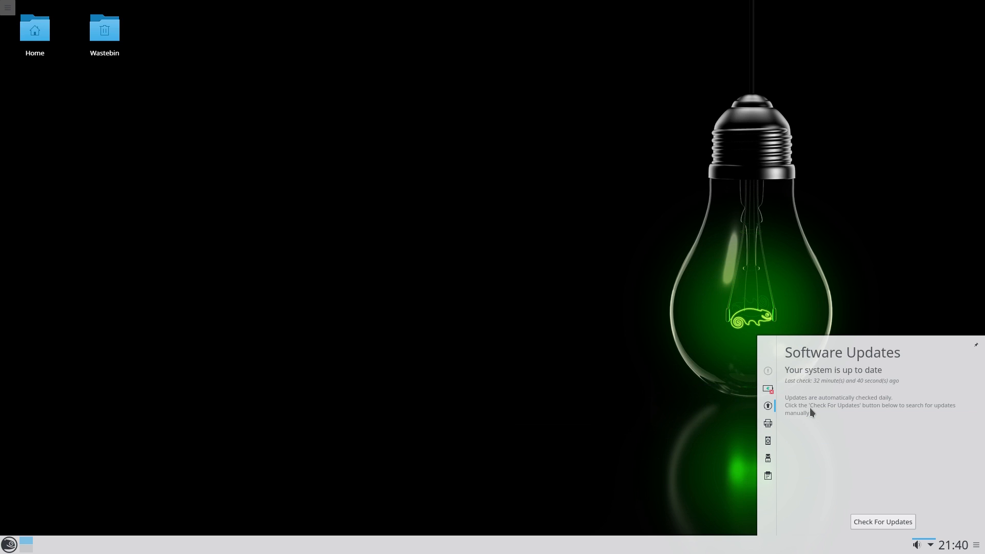
click(883, 521)
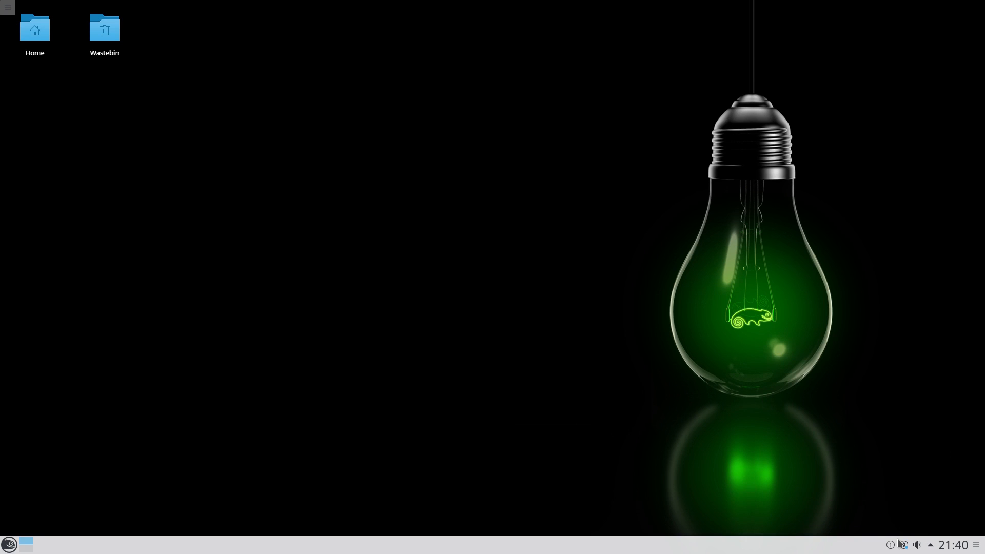
- Install the two pending openSUSE updates from the updates tray icon
click(903, 545)
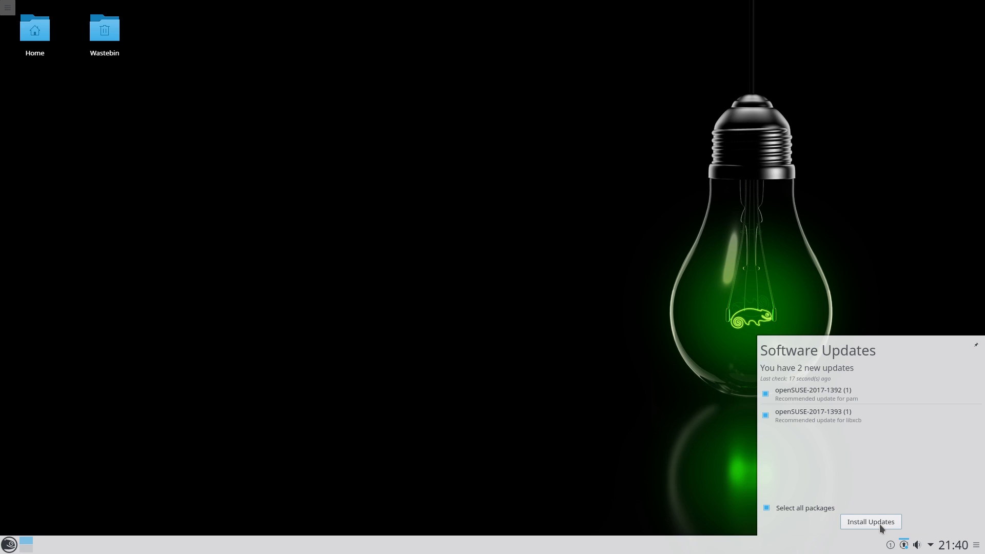
click(871, 522)
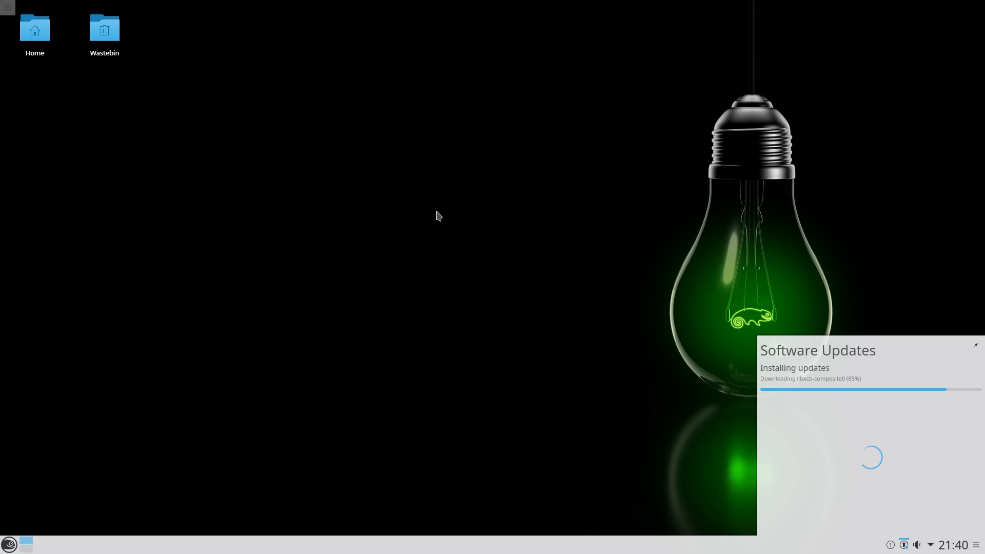
mouse_move(399, 181)
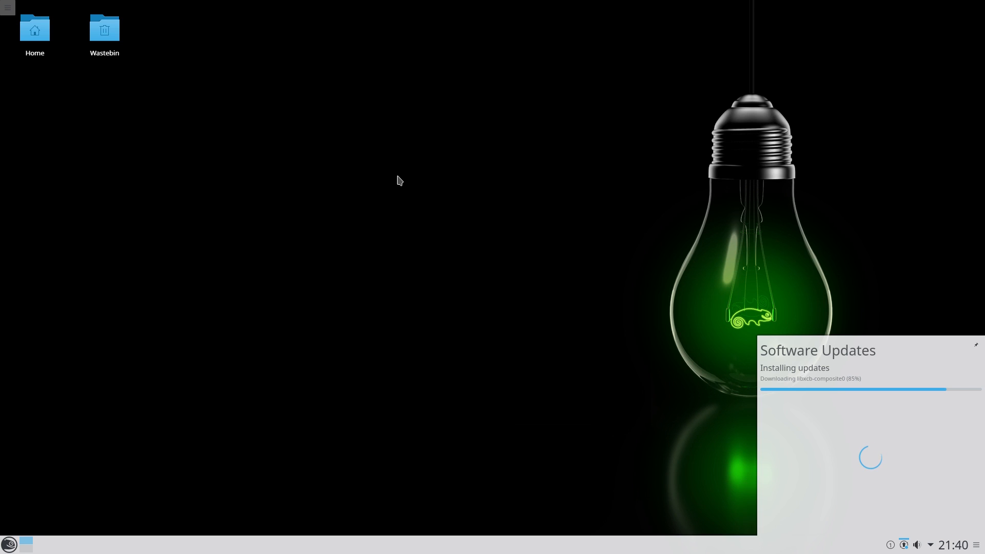
mouse_move(410, 174)
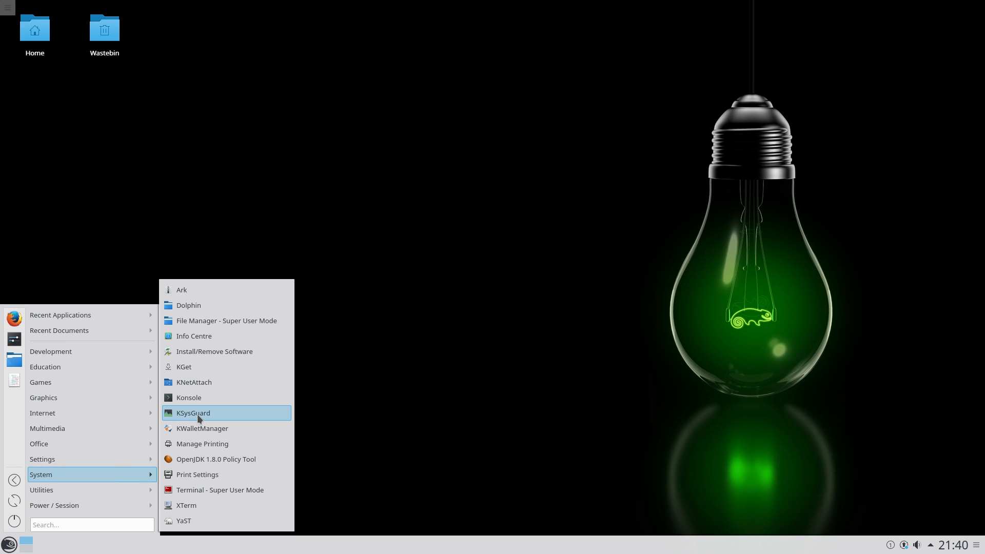
- Launch KSysGuard to watch CPU, memory and network load history
click(194, 412)
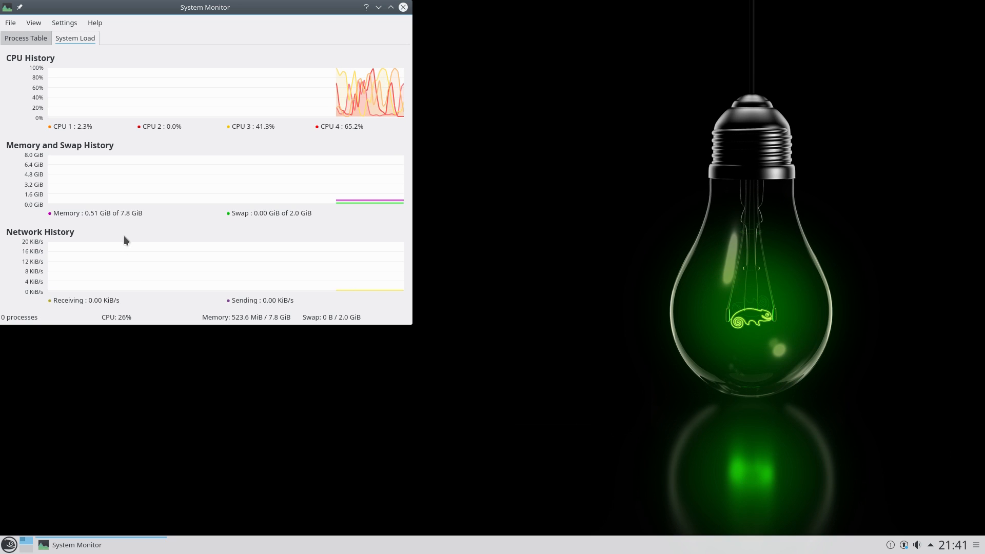
mouse_move(123, 233)
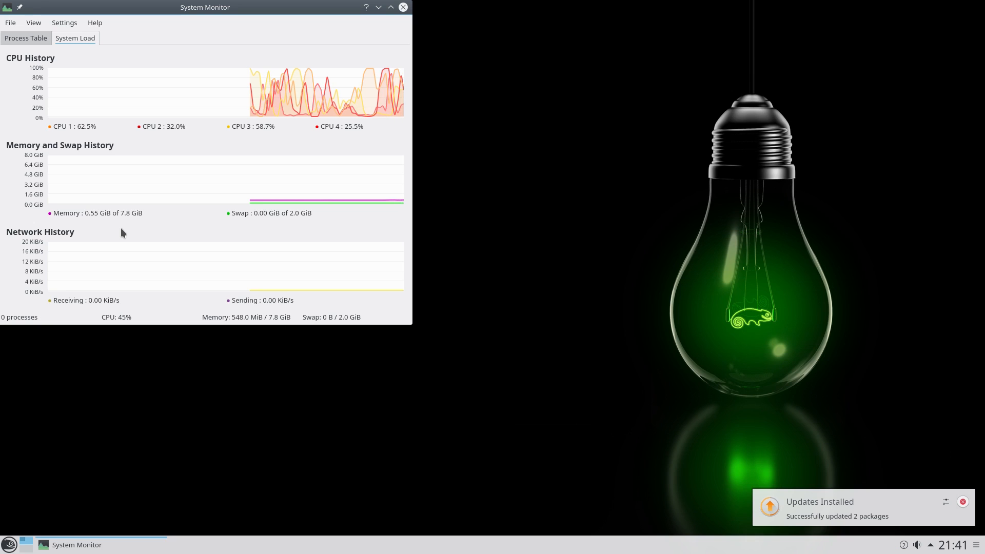
mouse_move(405, 212)
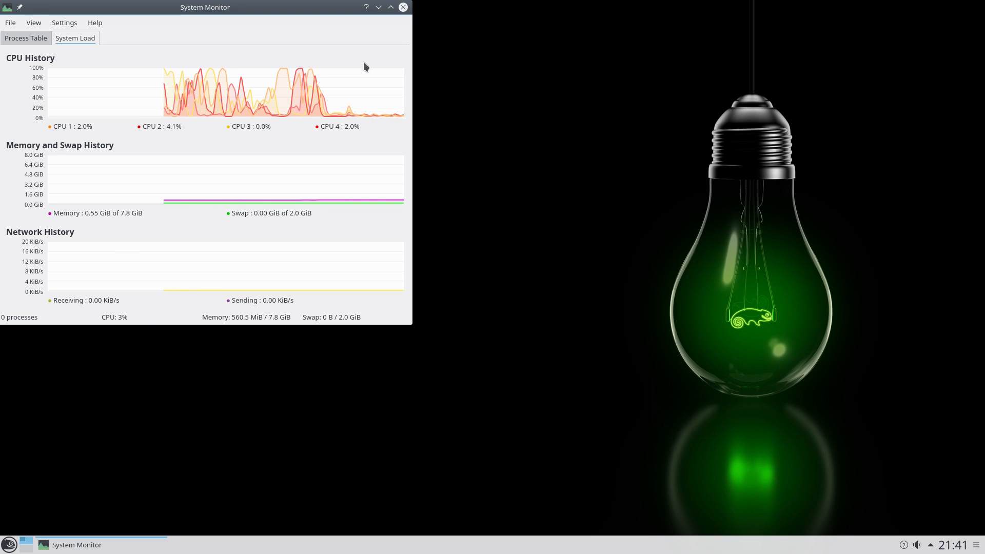
- Close System Monitor and bring up the application launcher menu
click(402, 7)
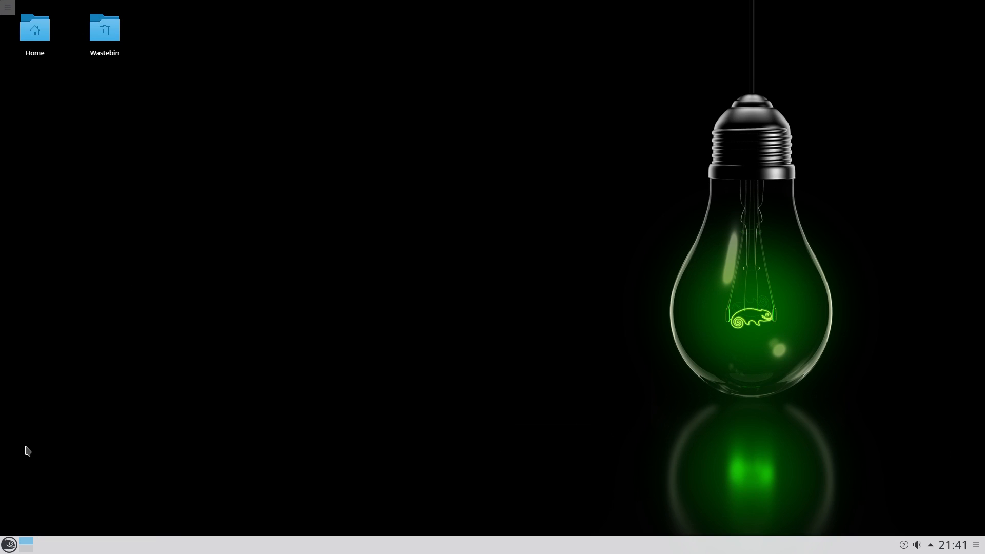
mouse_move(9, 544)
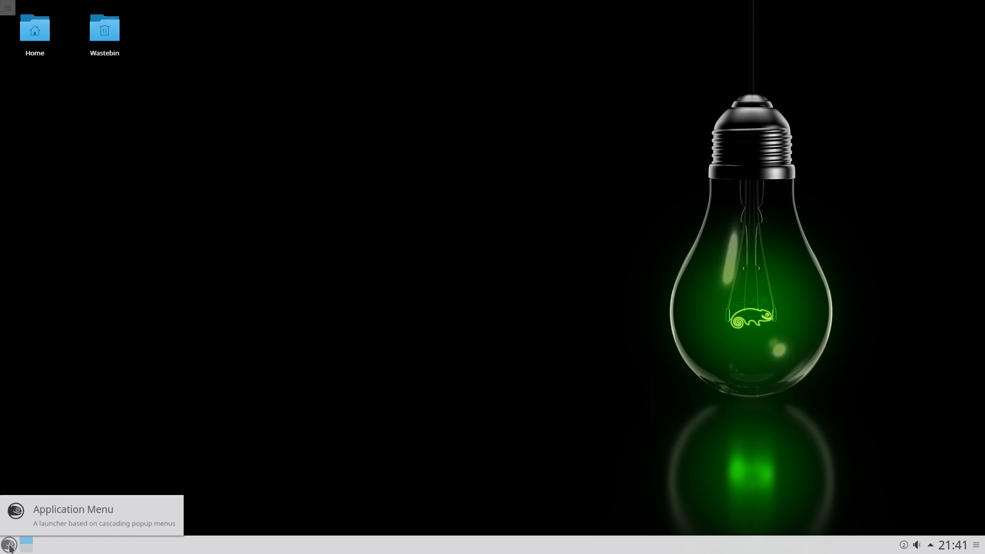
click(9, 545)
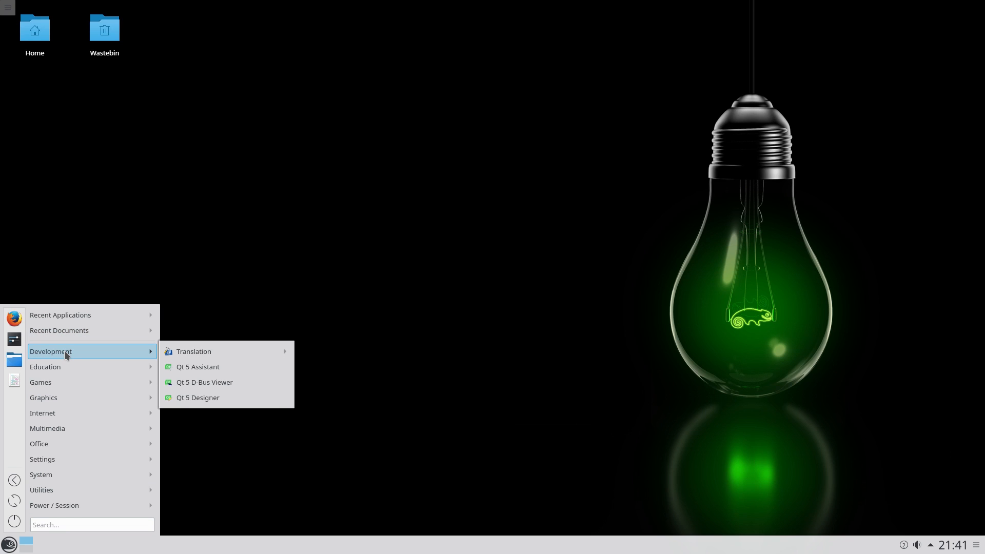
mouse_move(66, 358)
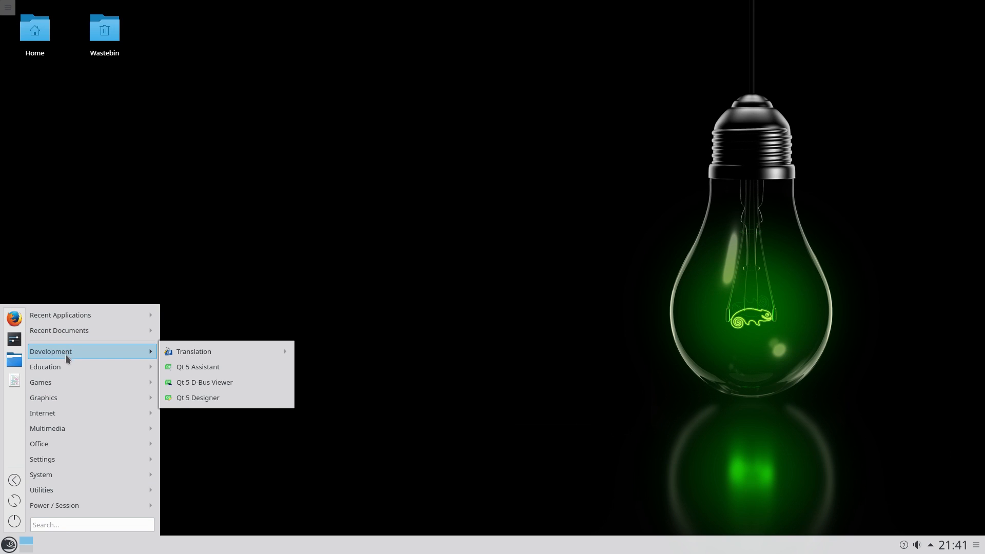
mouse_move(45, 367)
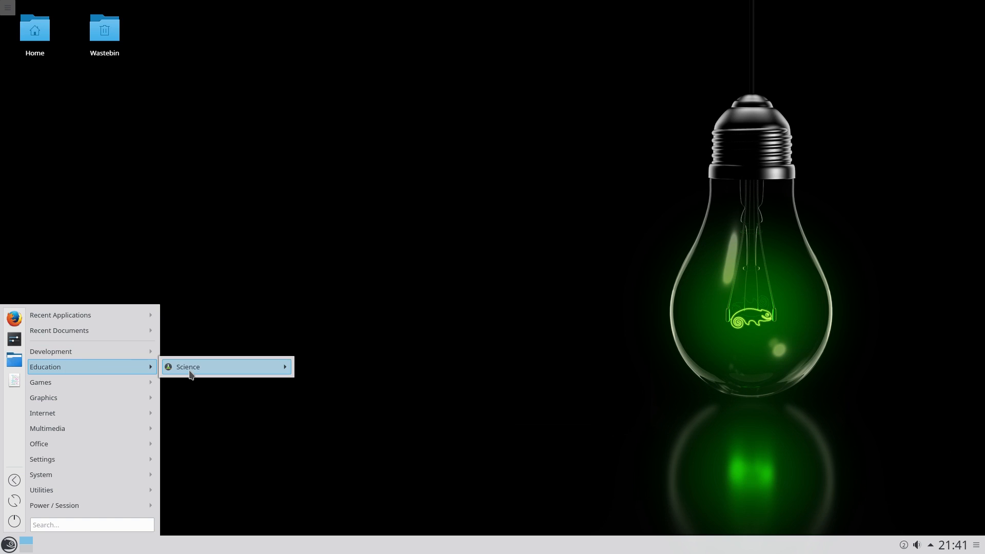
mouse_move(187, 367)
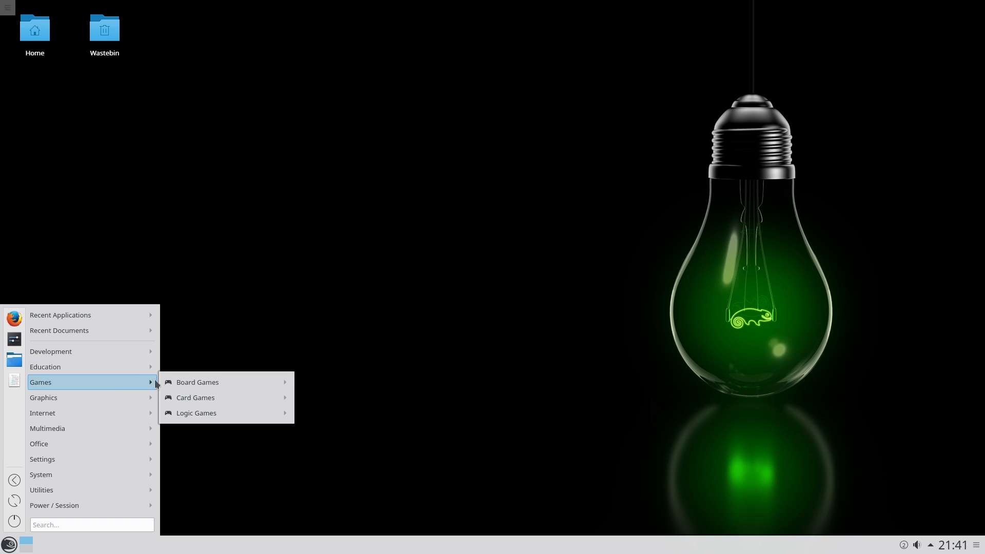
mouse_move(195, 398)
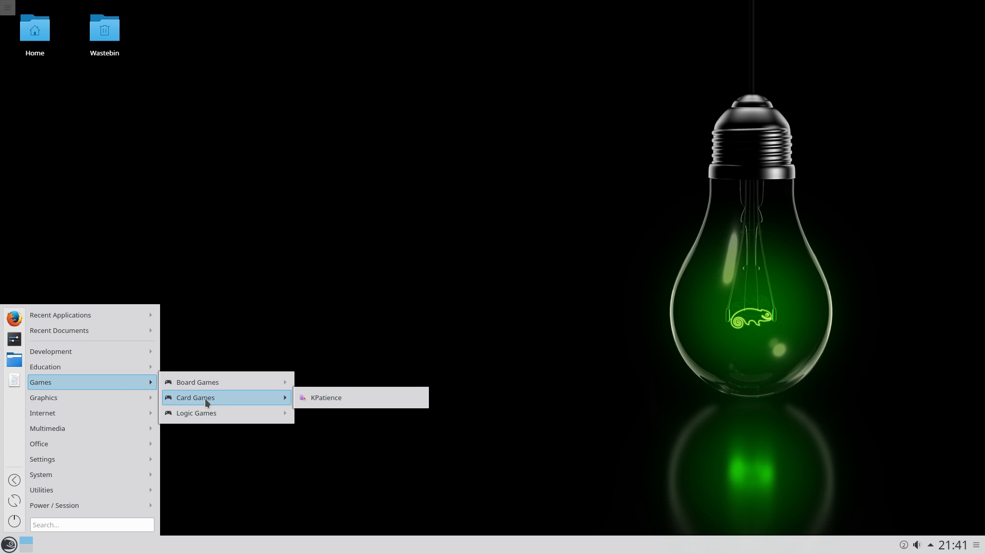
mouse_move(318, 402)
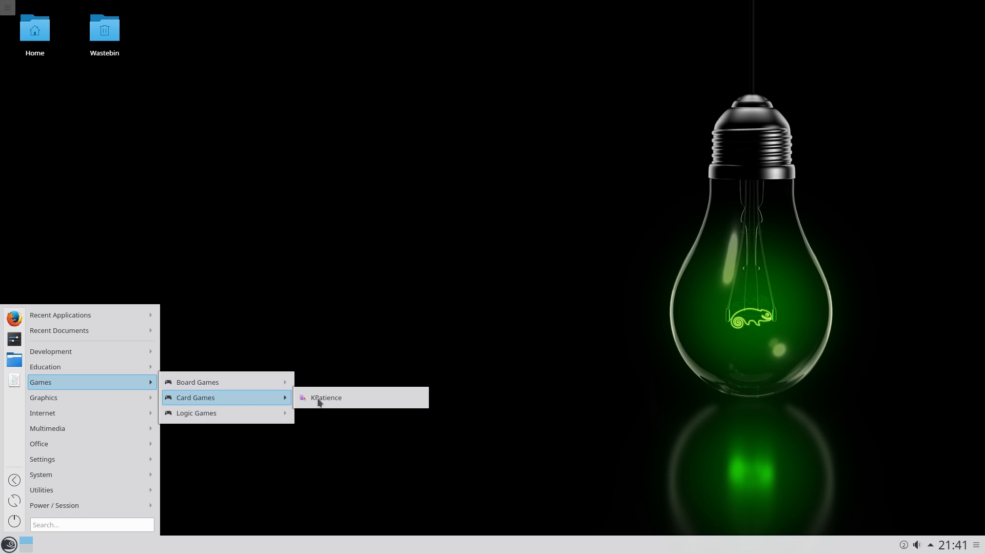
- Launch KPatience and start a game of Aces Up
click(326, 398)
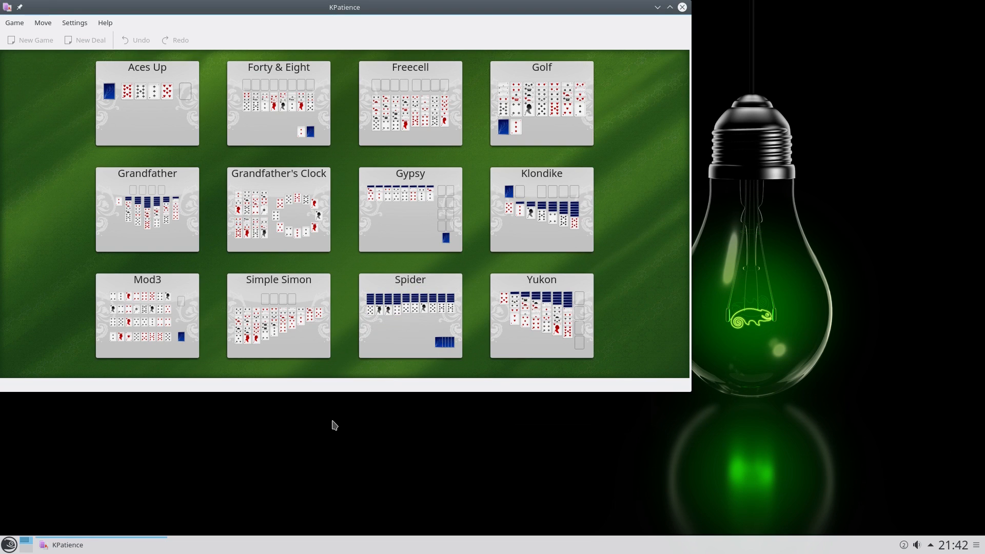
mouse_move(143, 107)
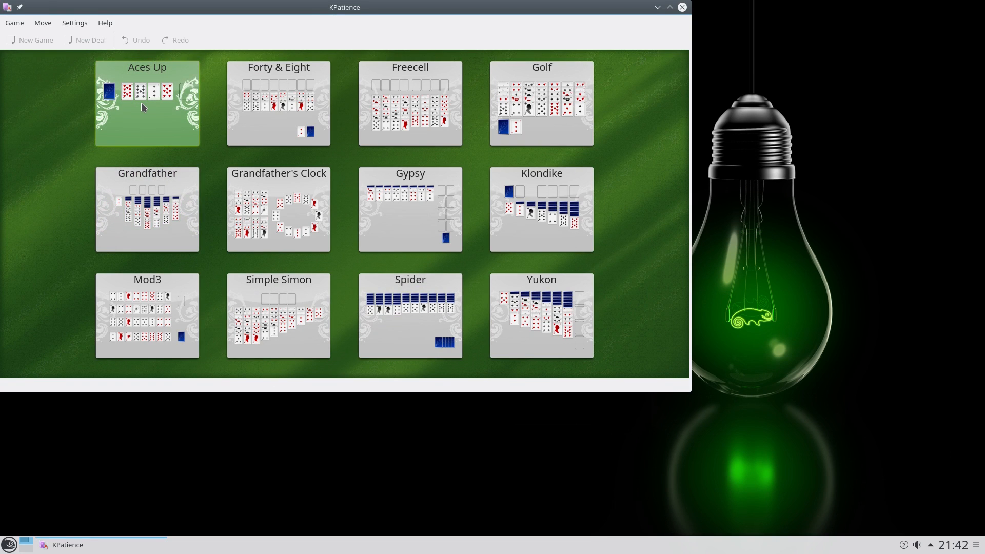
click(147, 103)
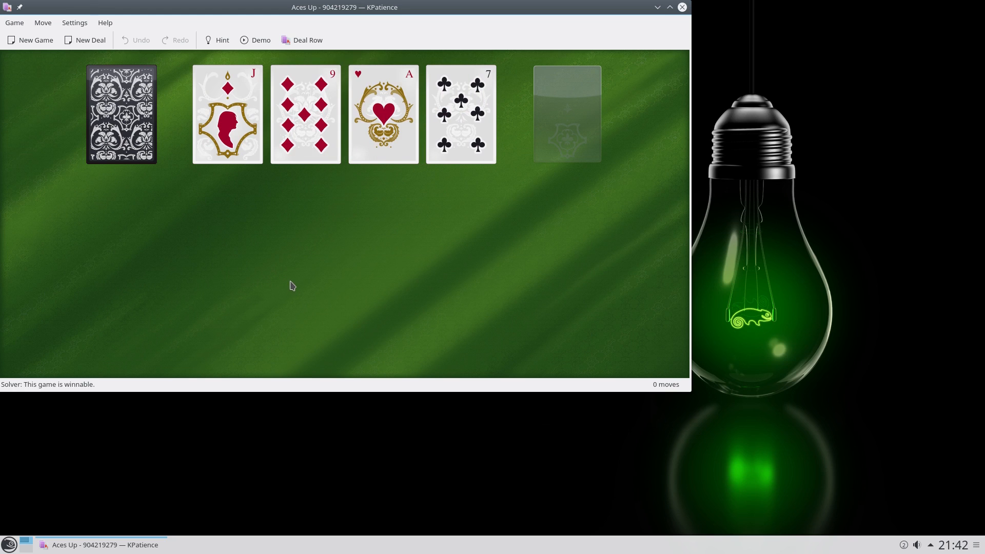
mouse_move(117, 163)
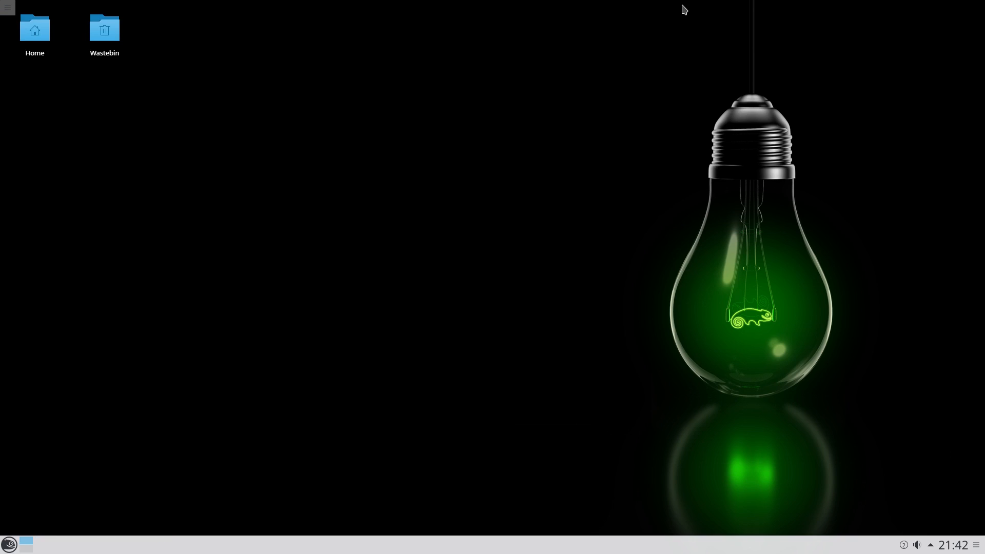
- Bring up the applications list to browse the Graphics and Internet programs
click(9, 544)
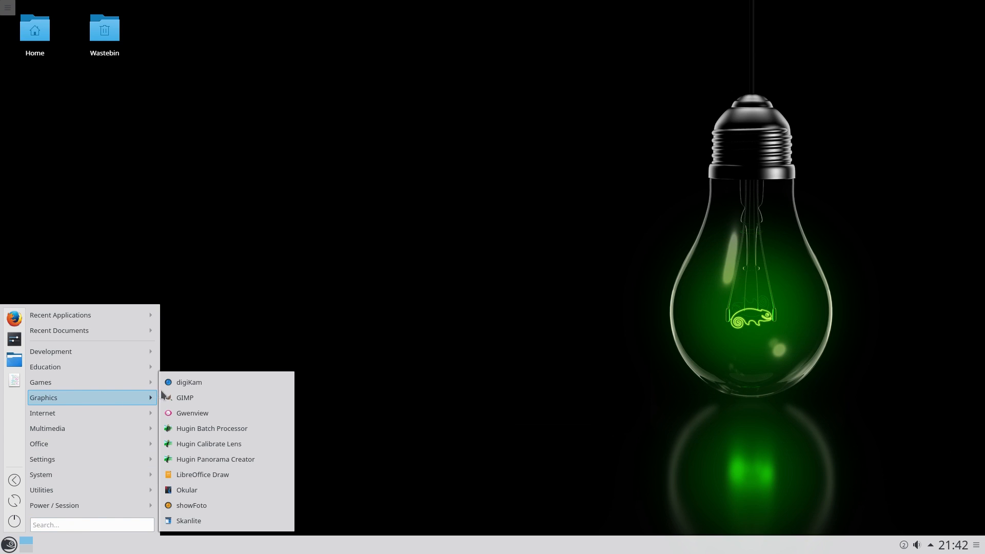
mouse_move(188, 382)
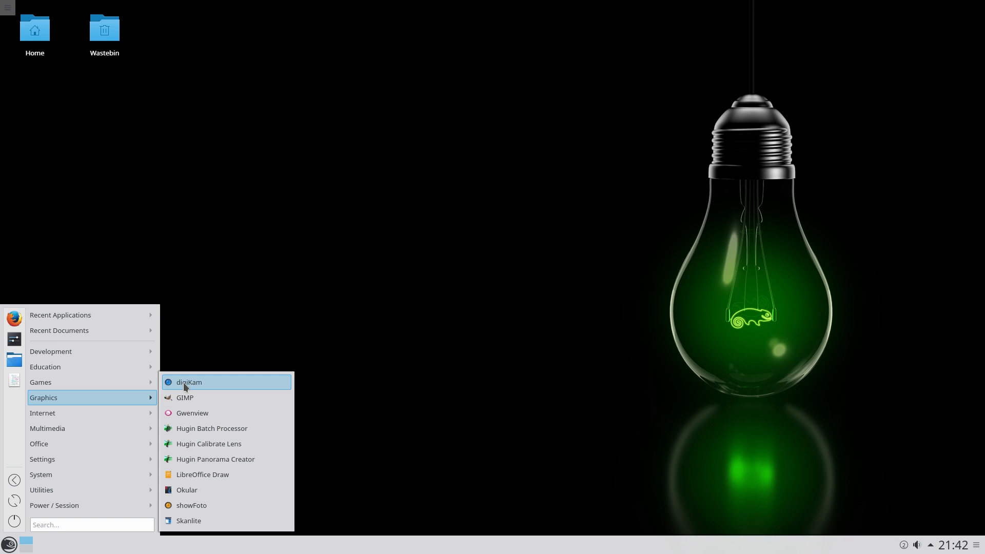
mouse_move(191, 397)
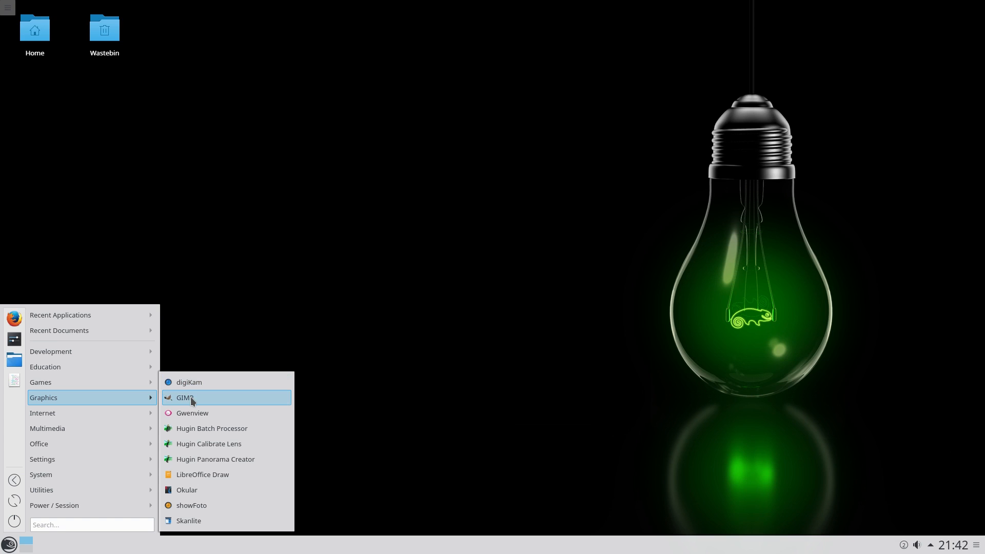
mouse_move(192, 432)
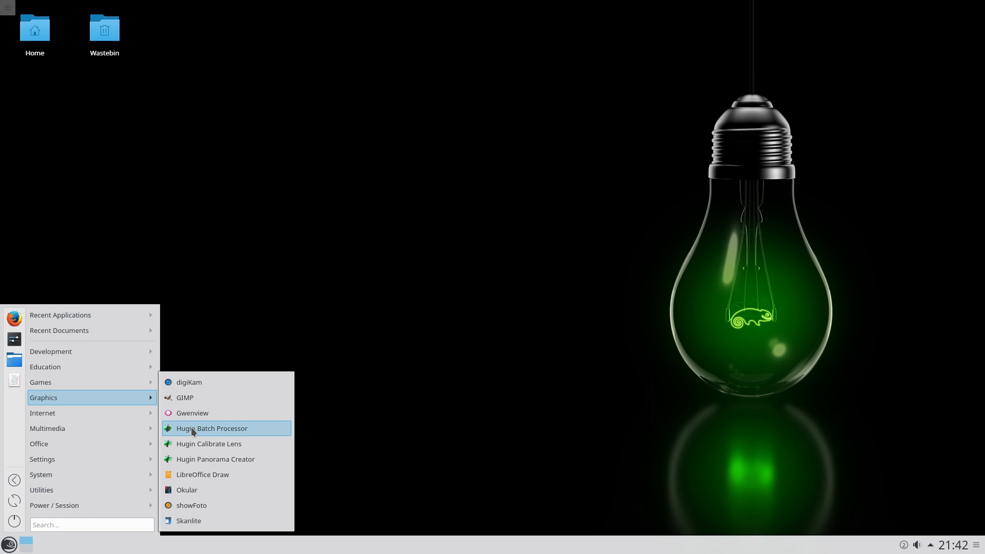
mouse_move(215, 460)
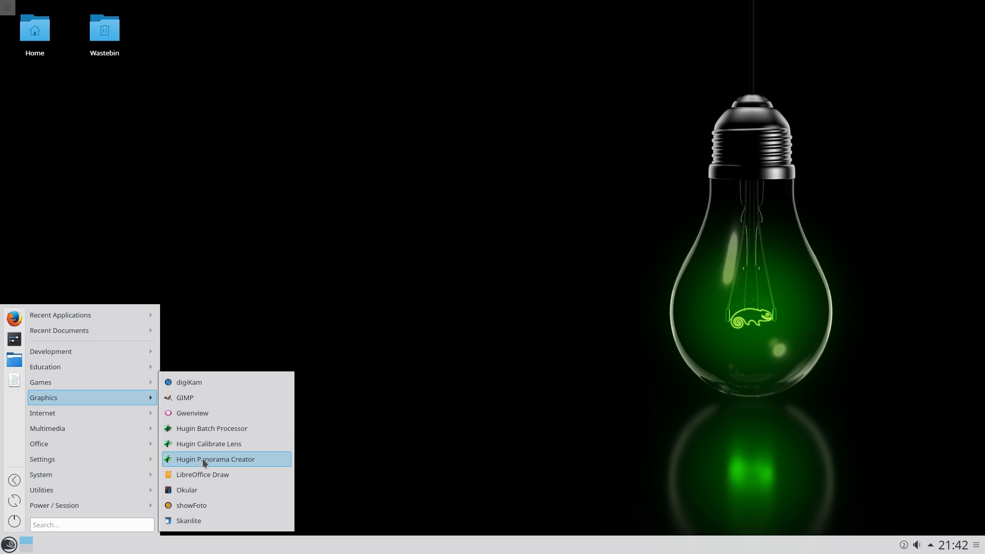
mouse_move(207, 474)
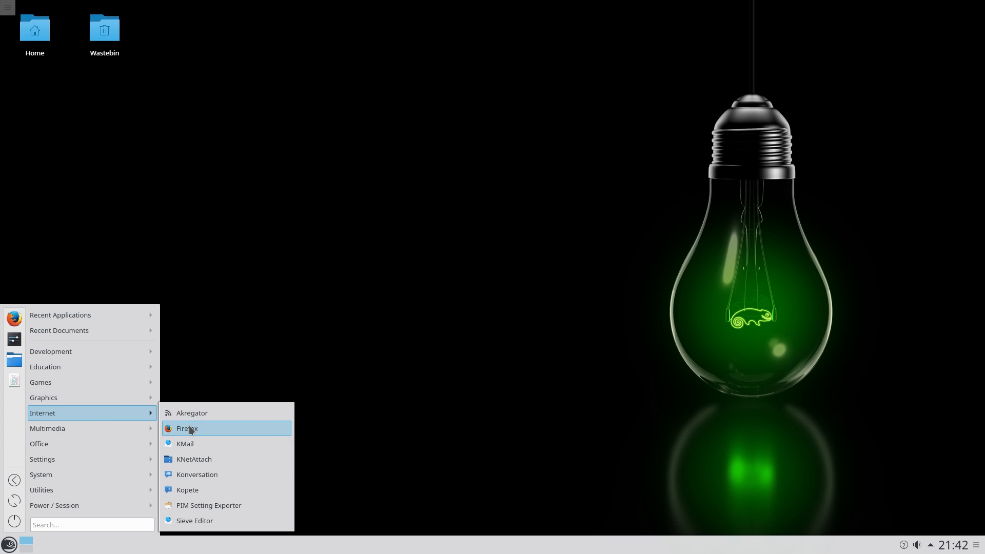
mouse_move(192, 443)
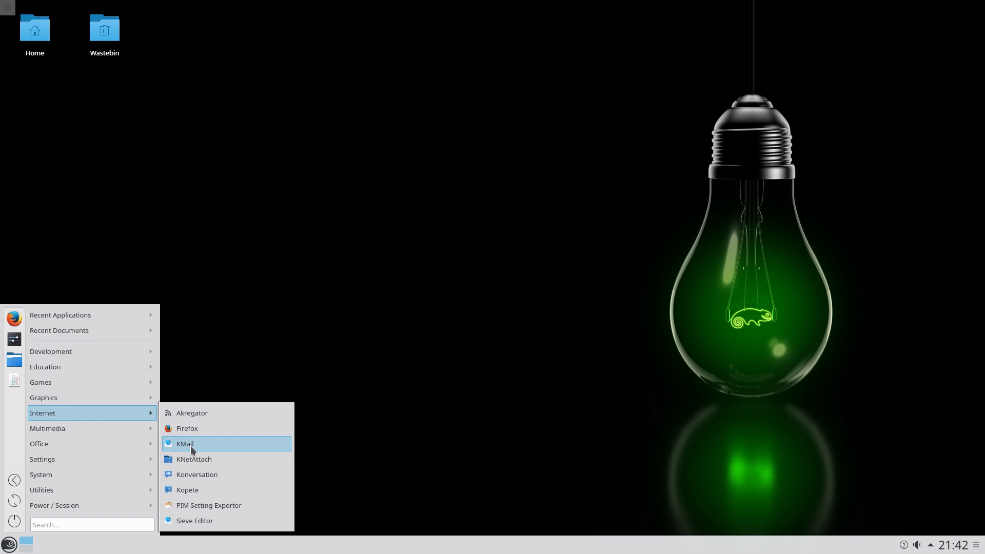
mouse_move(194, 459)
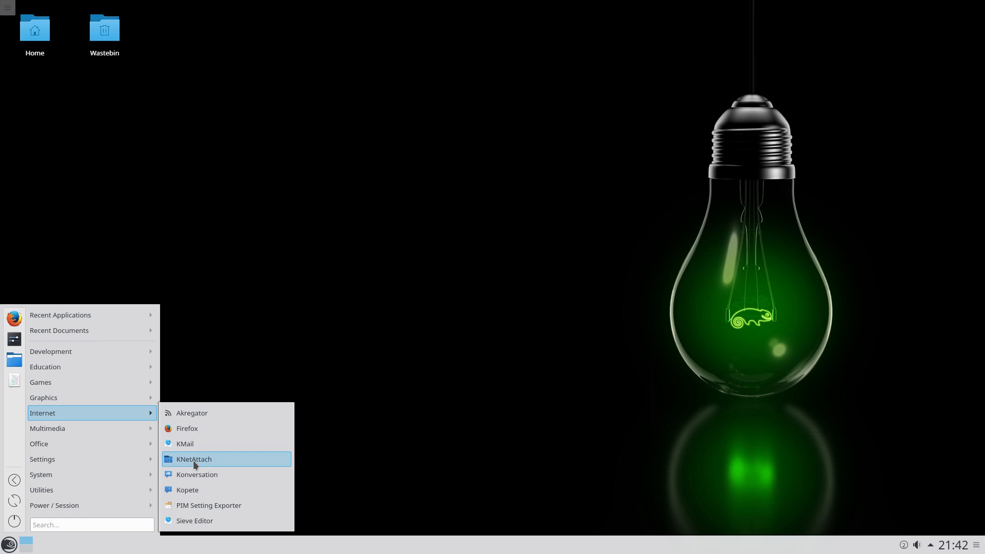
mouse_move(197, 490)
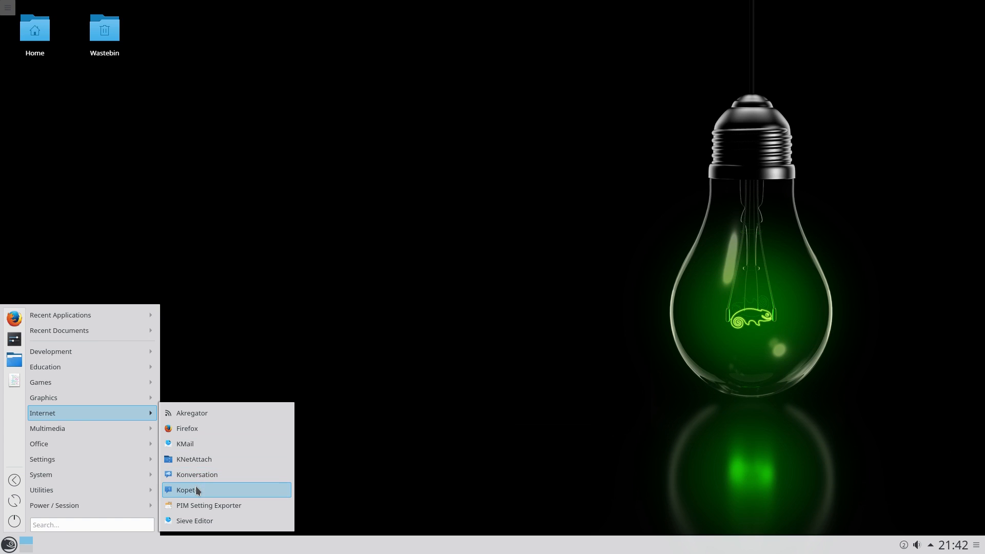
mouse_move(208, 505)
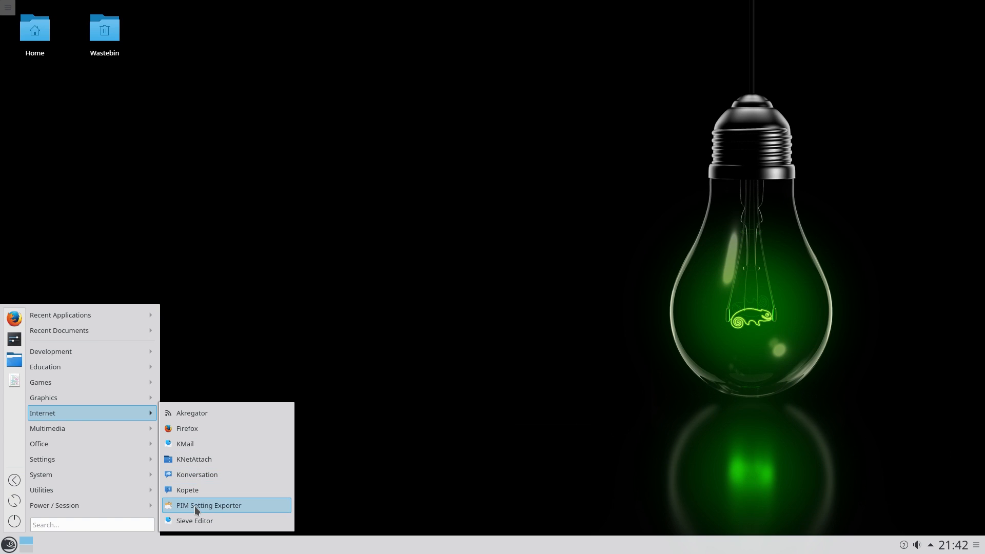
mouse_move(48, 428)
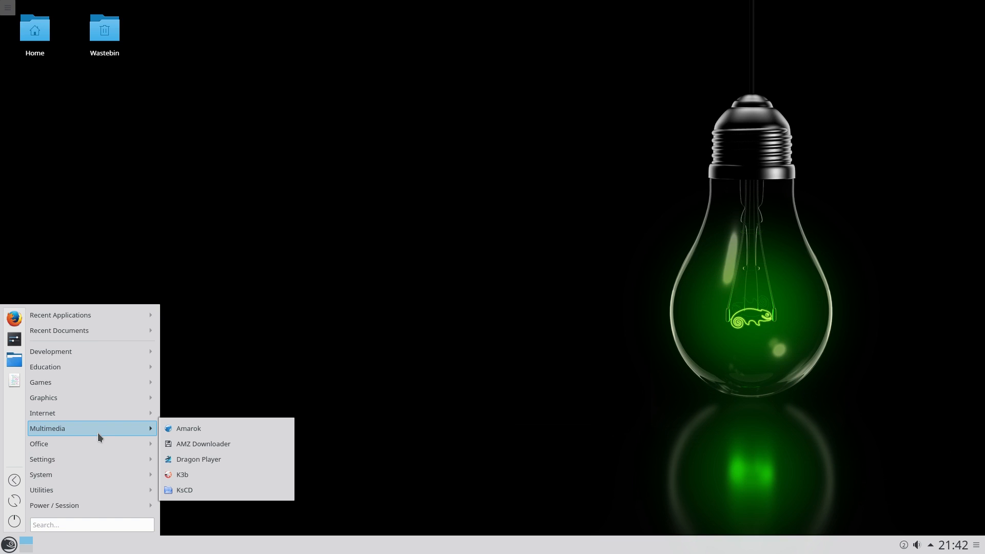
mouse_move(104, 437)
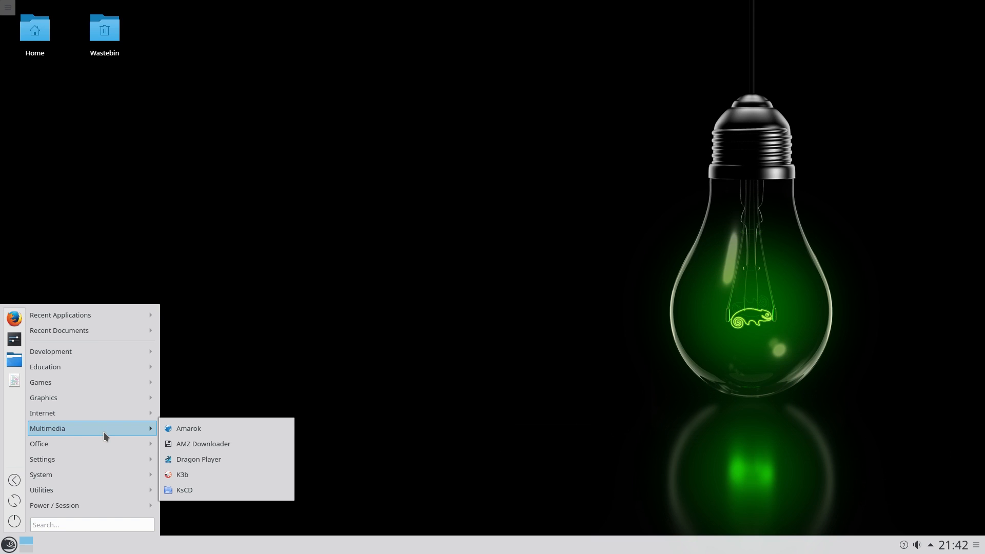
mouse_move(189, 428)
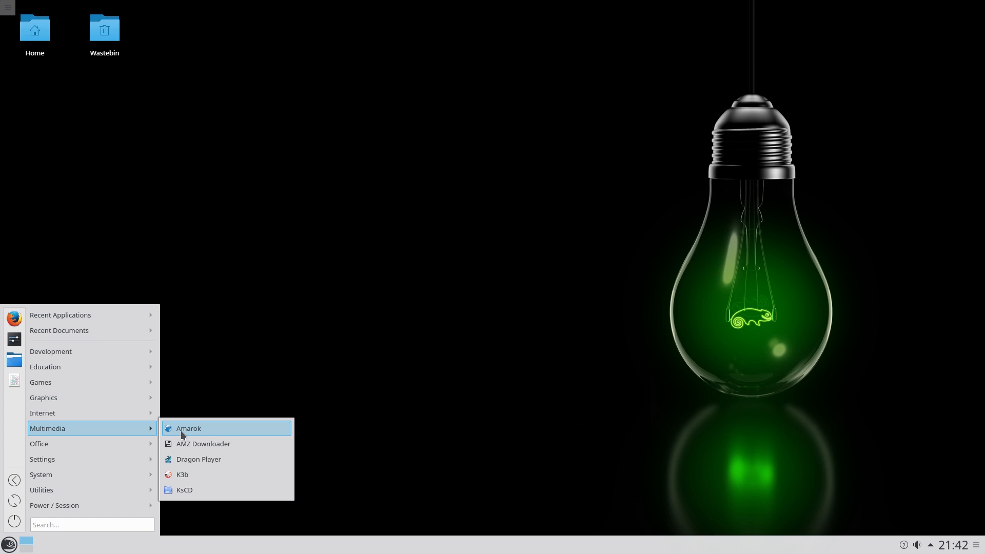
mouse_move(203, 443)
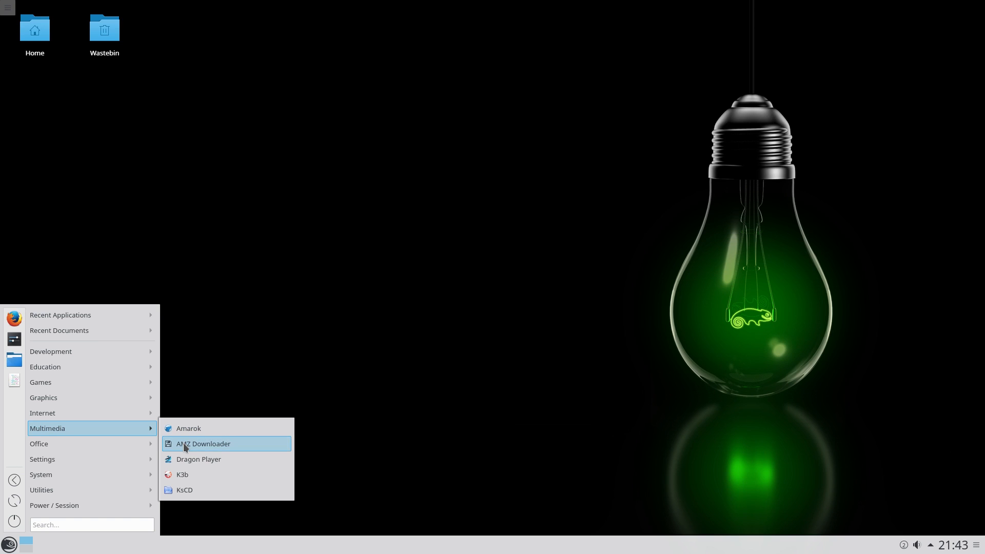
- Launch AMZ Downloader from the Multimedia applications
click(202, 443)
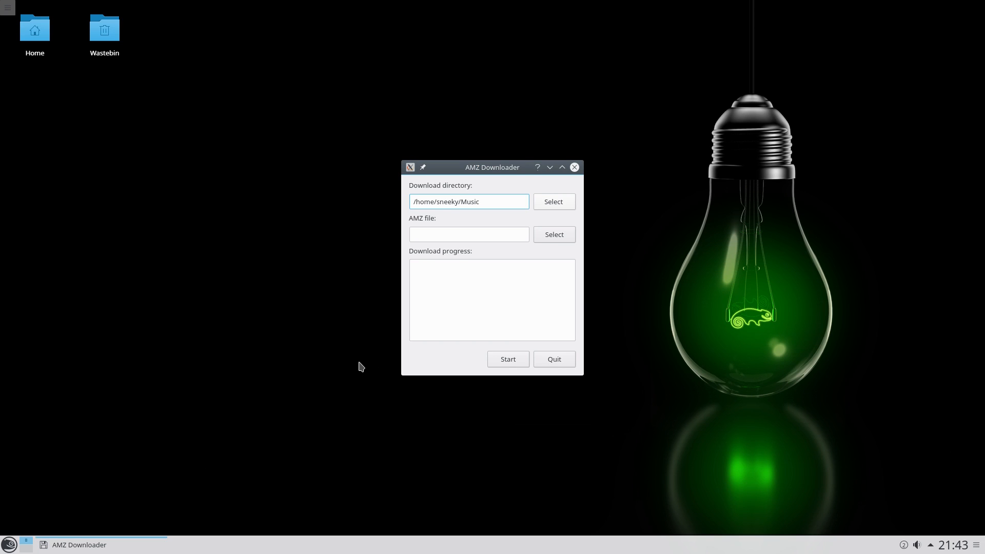
mouse_move(339, 369)
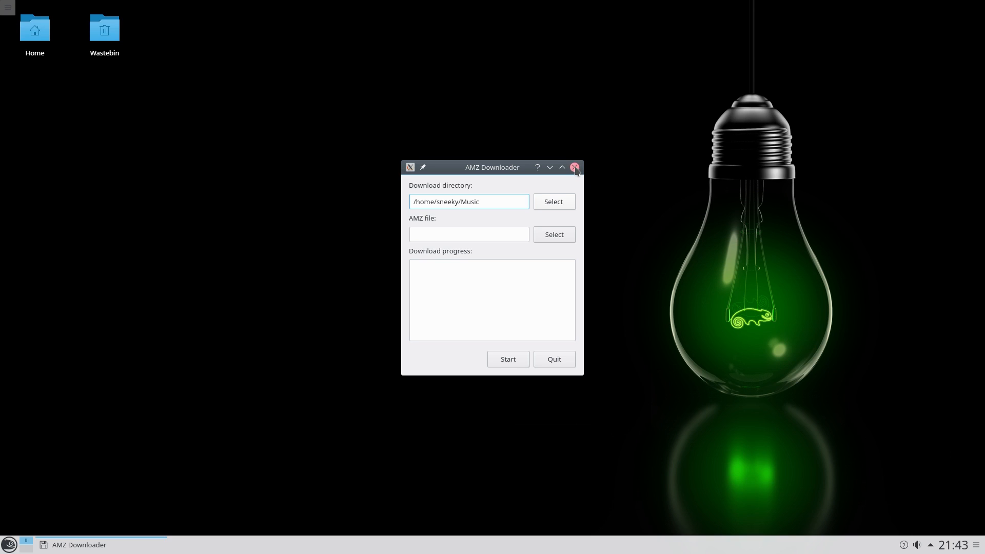
- Close AMZ Downloader and bring the applications list back up
click(574, 167)
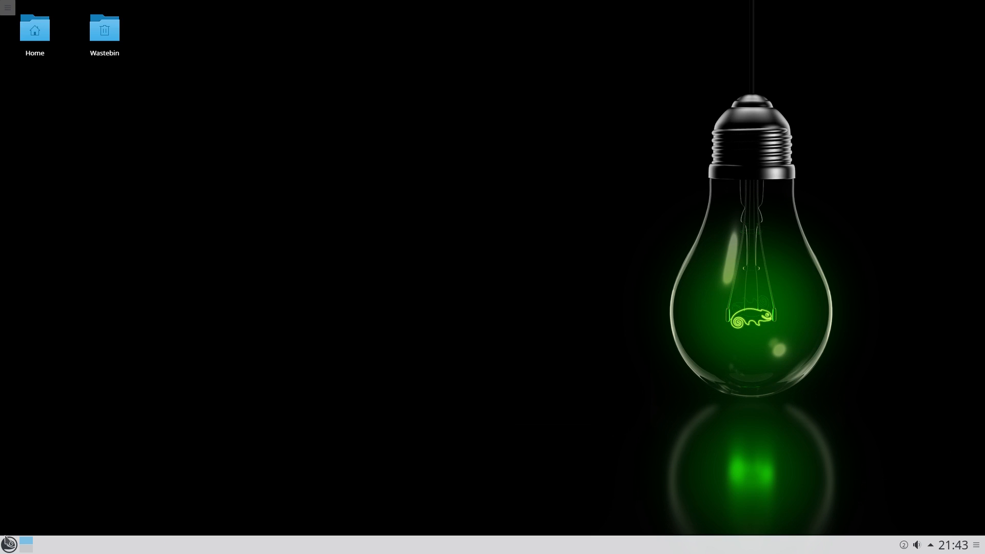
click(9, 544)
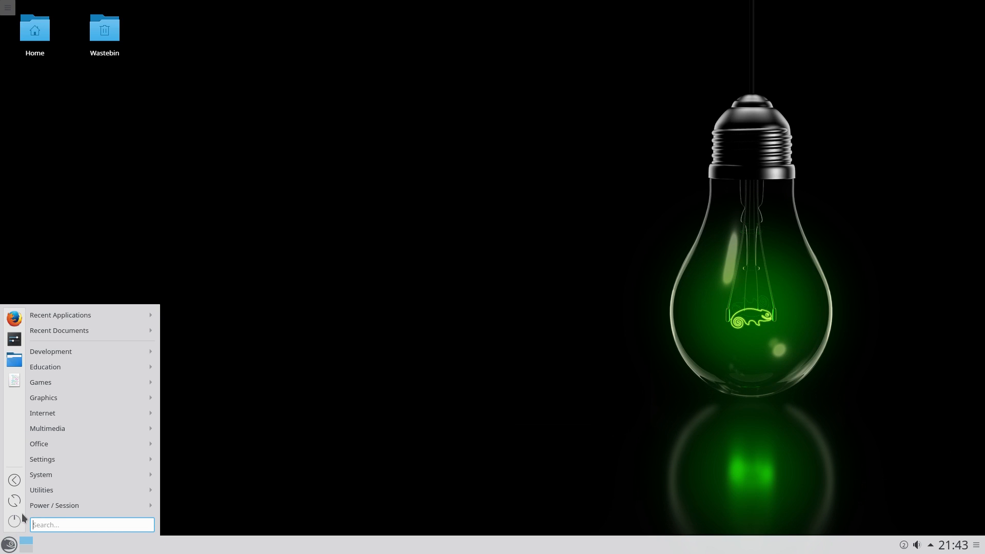
mouse_move(47, 428)
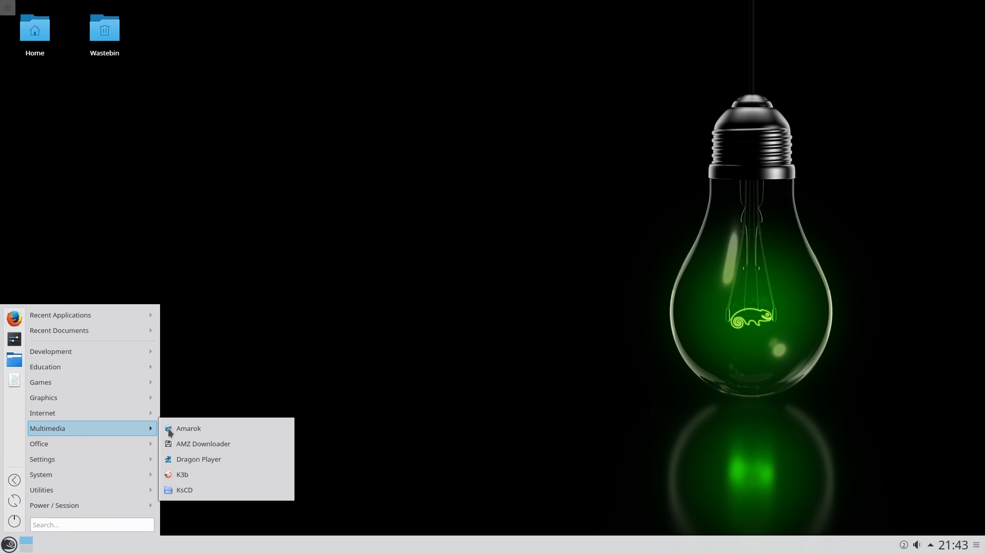
mouse_move(198, 460)
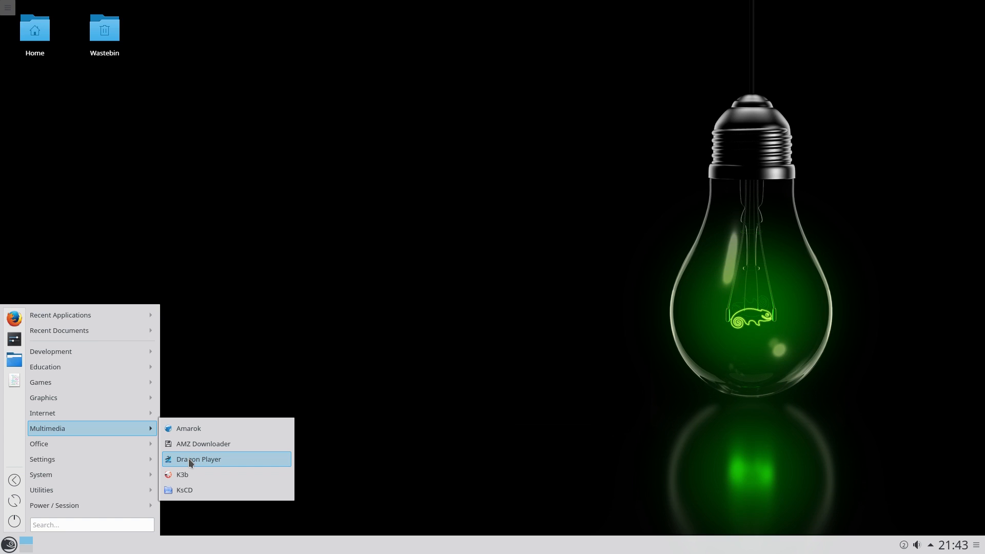
mouse_move(192, 474)
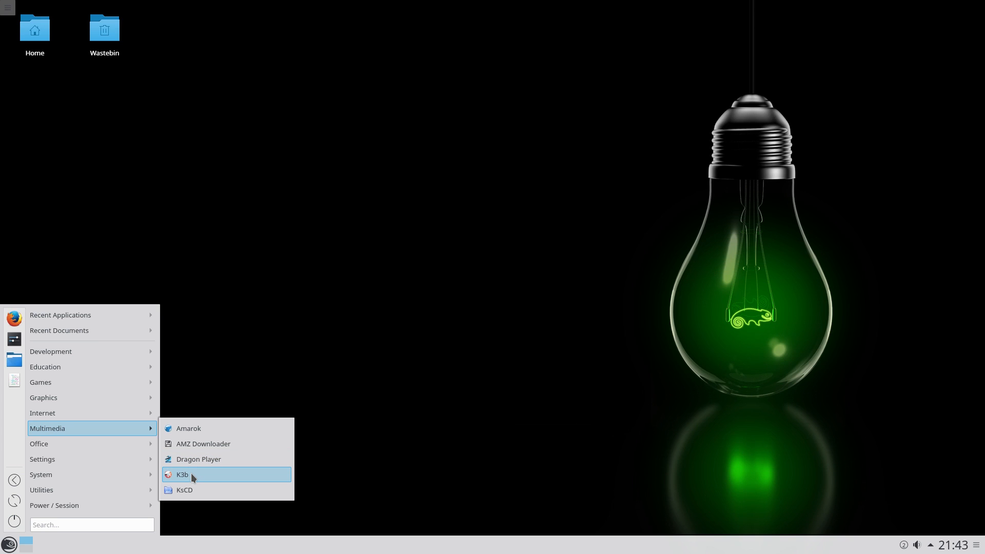
mouse_move(195, 490)
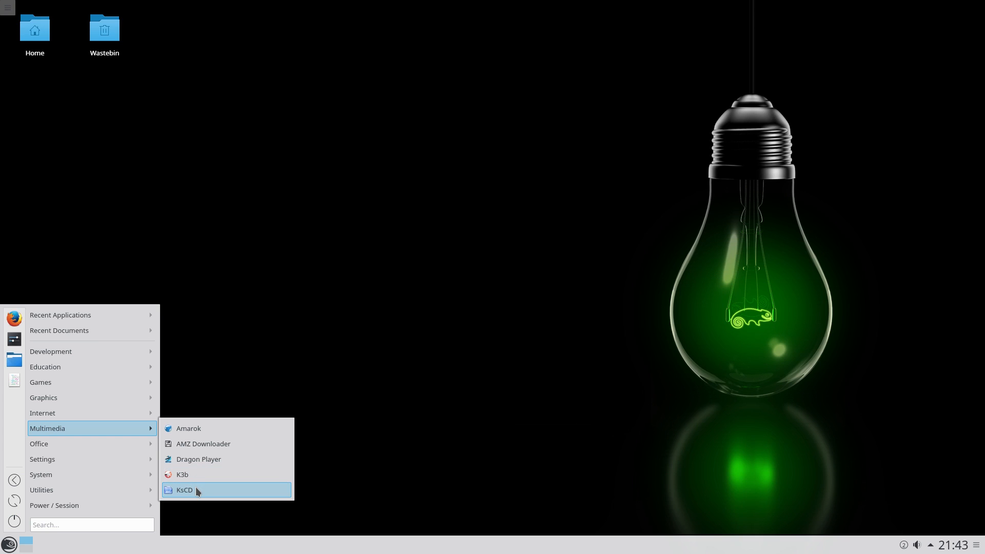
mouse_move(91, 444)
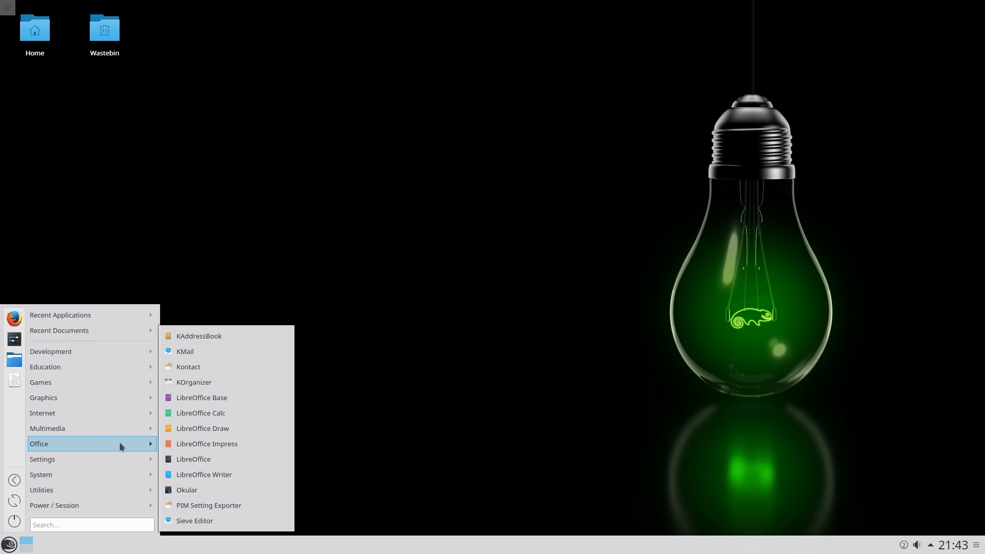
mouse_move(204, 428)
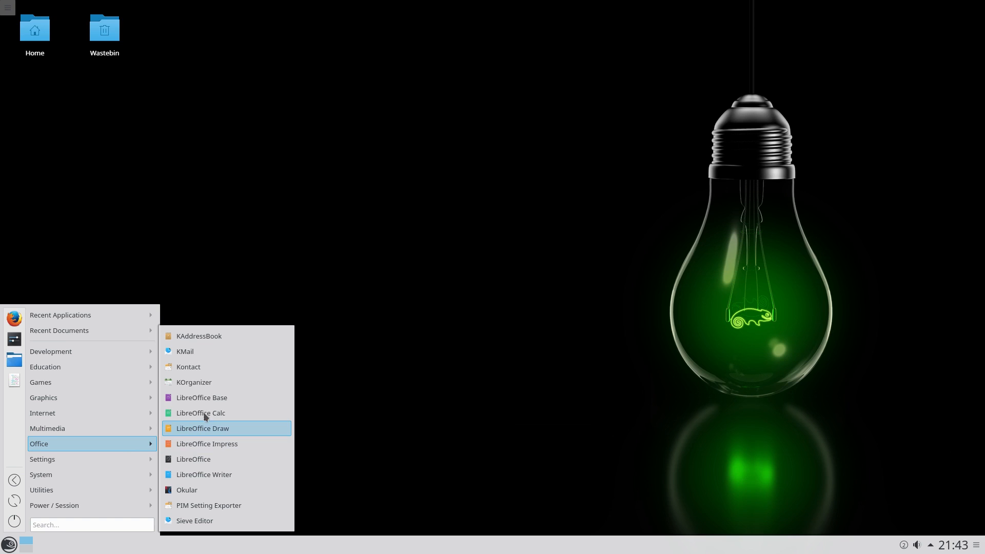
mouse_move(209, 351)
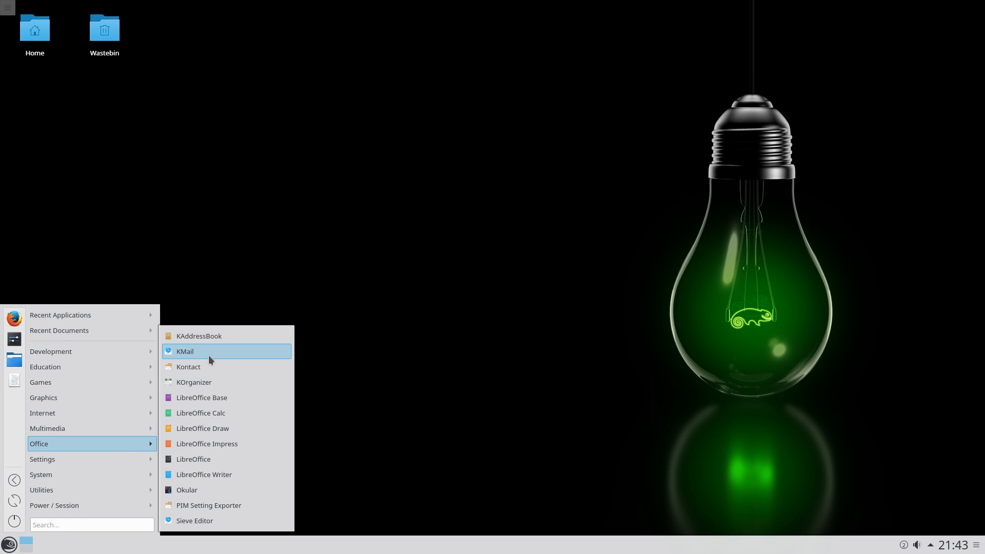
mouse_move(208, 388)
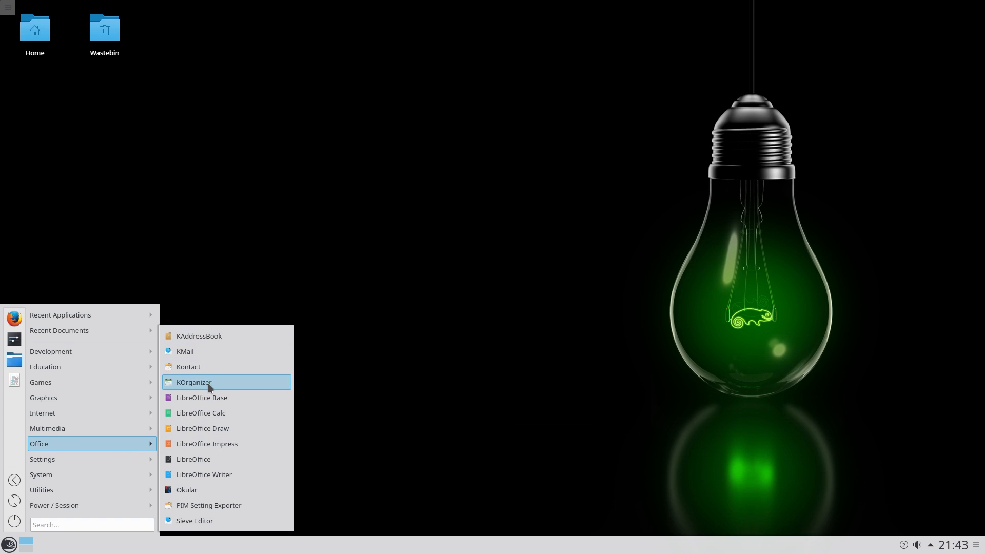
mouse_move(172, 402)
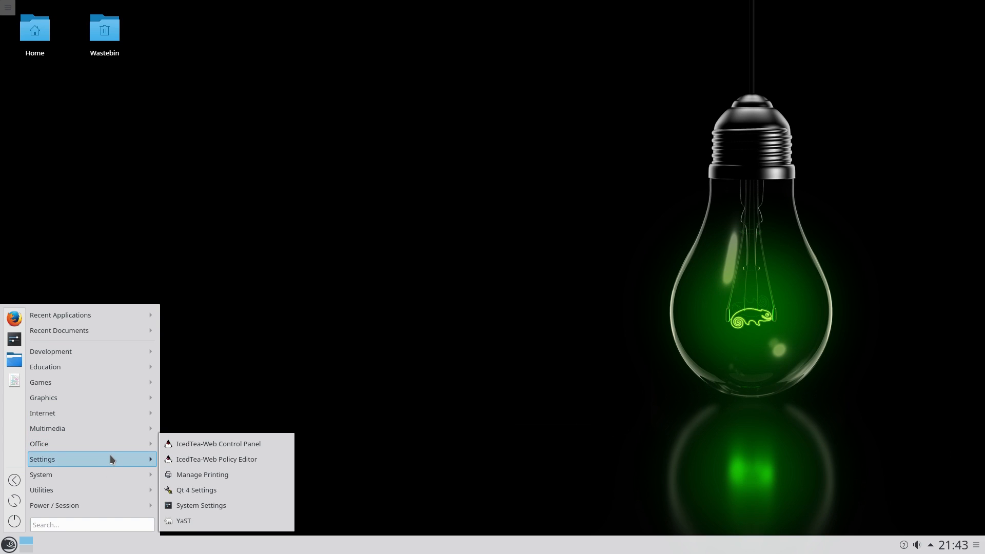
mouse_move(206, 459)
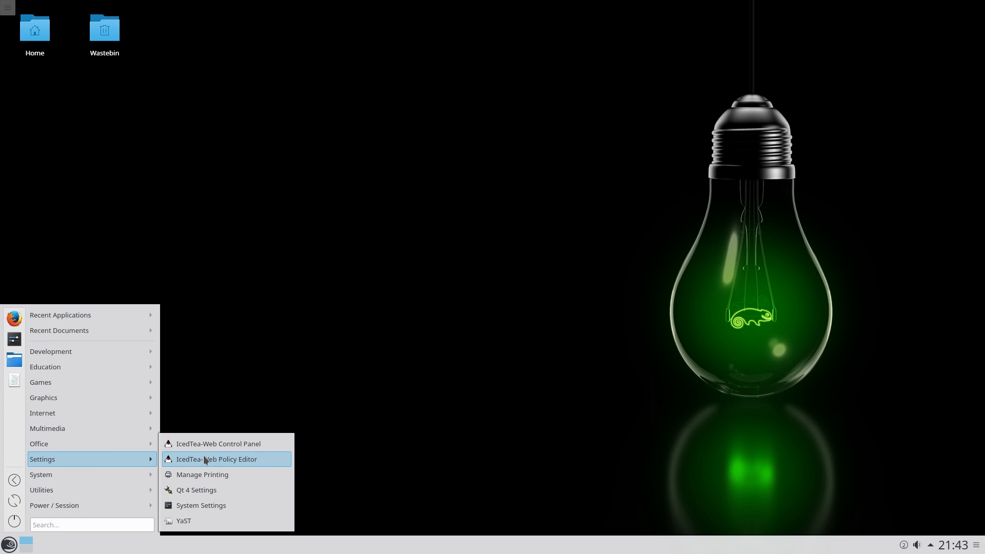
mouse_move(202, 490)
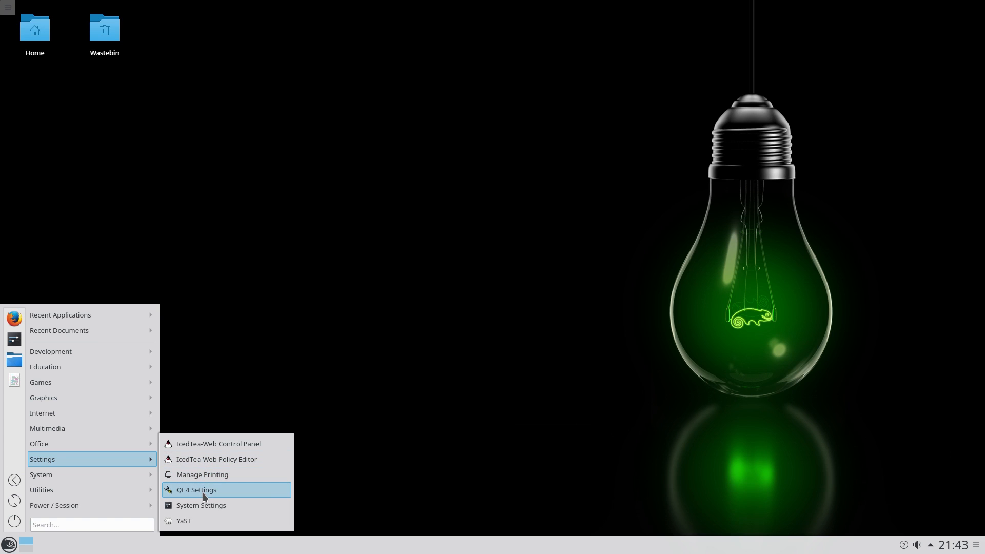
mouse_move(202, 522)
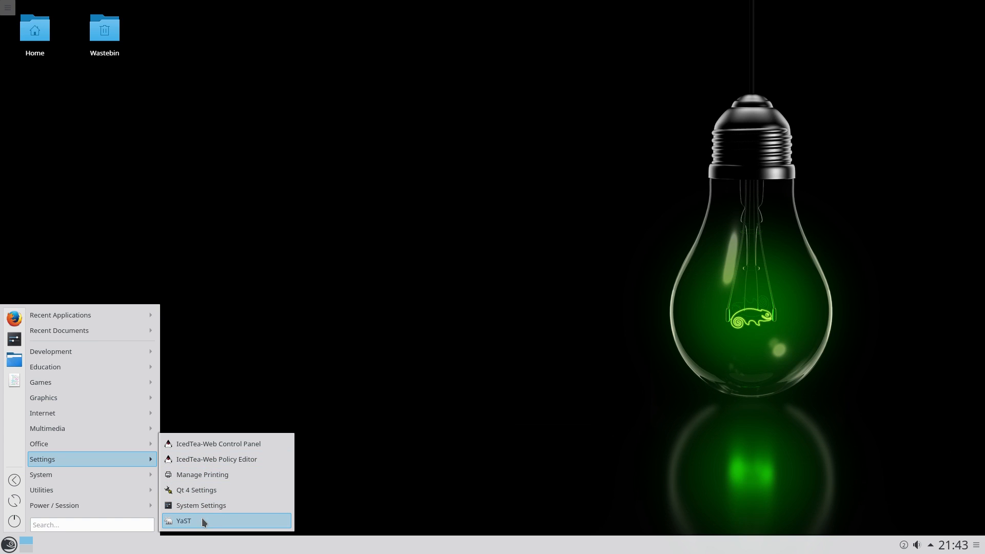
- Launch YaST from the Settings applications category
click(183, 521)
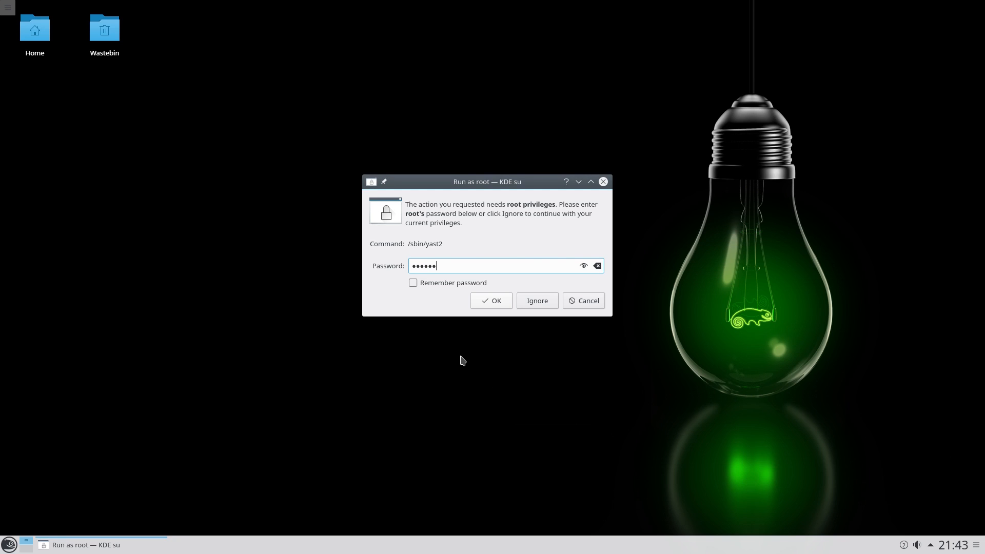
- Confirm the root password for YaST and start the Hardware Information module
click(490, 301)
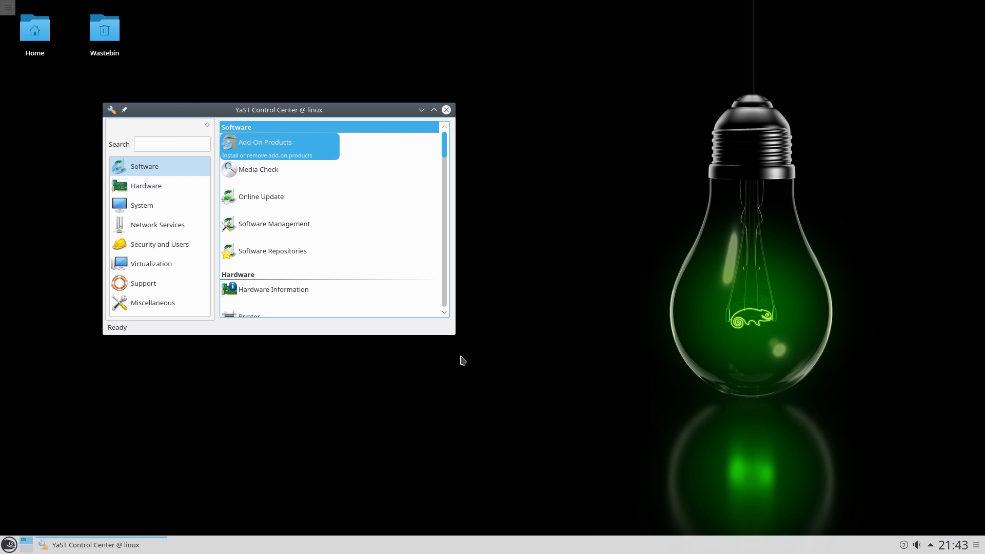
mouse_move(391, 214)
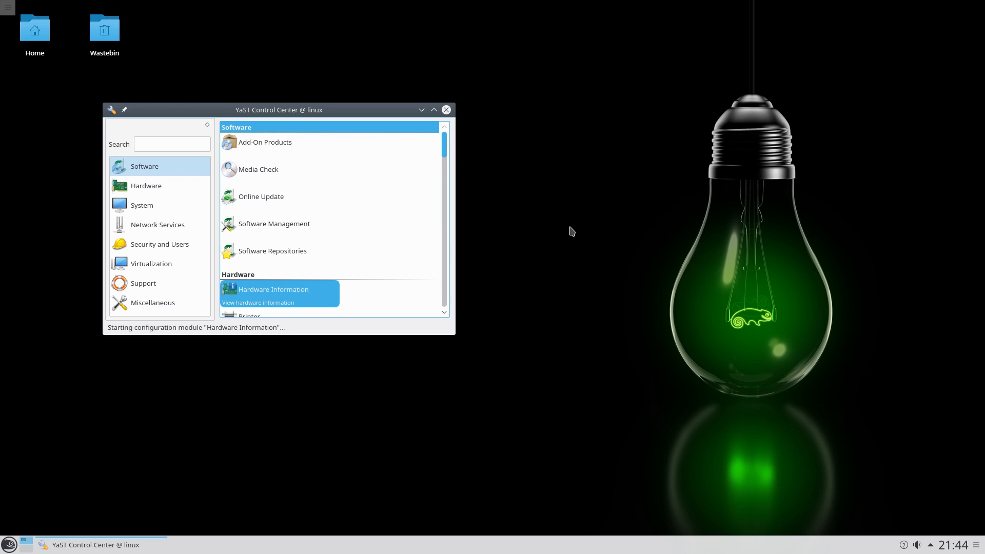
click(273, 289)
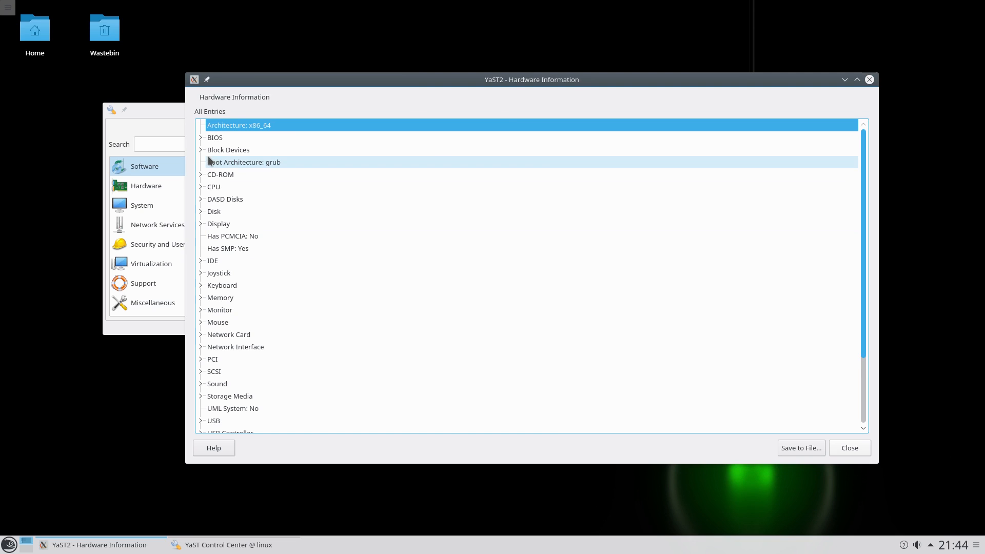
- Expand the CPU node to list the four Intel Core i7-5960X processors, then close YaST
click(220, 175)
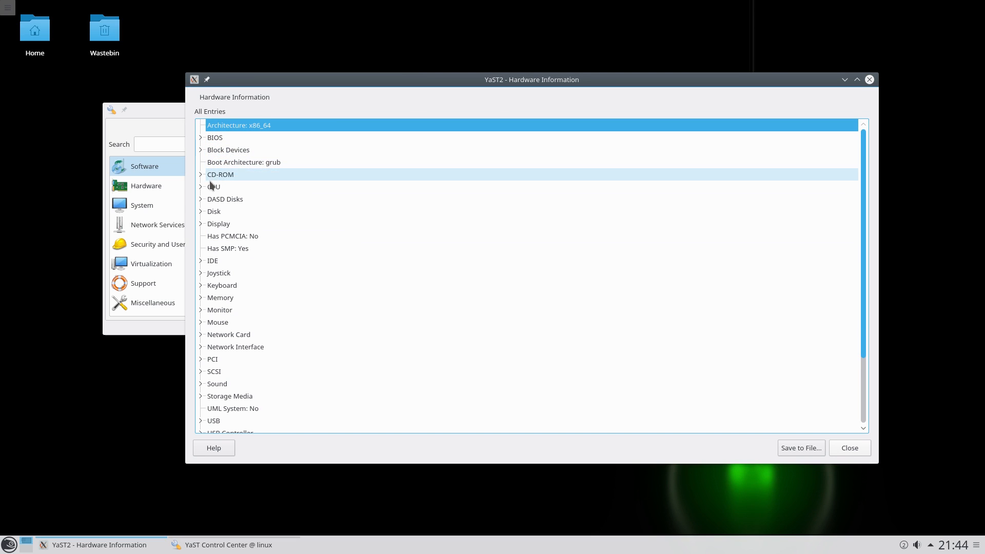
click(201, 186)
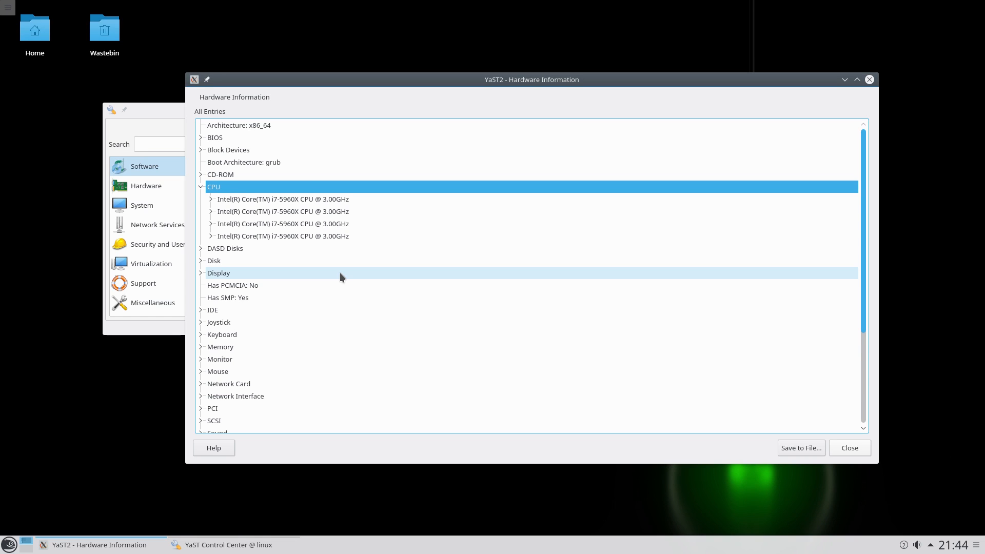
mouse_move(352, 252)
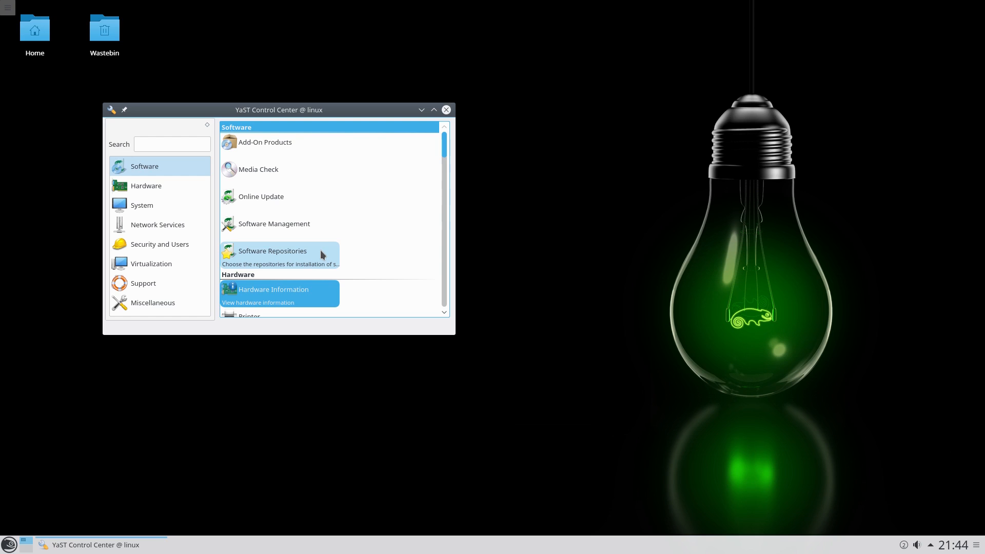
mouse_move(447, 117)
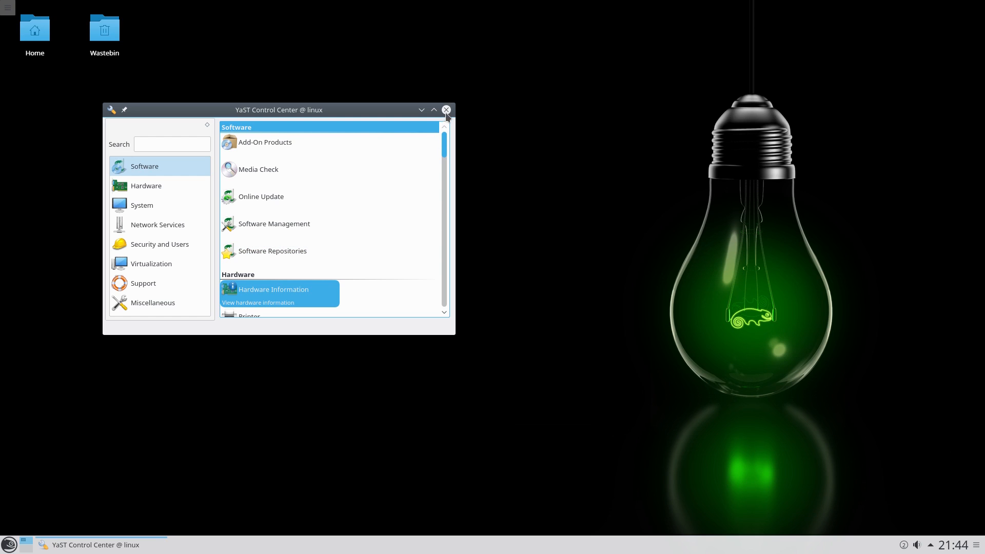
click(9, 544)
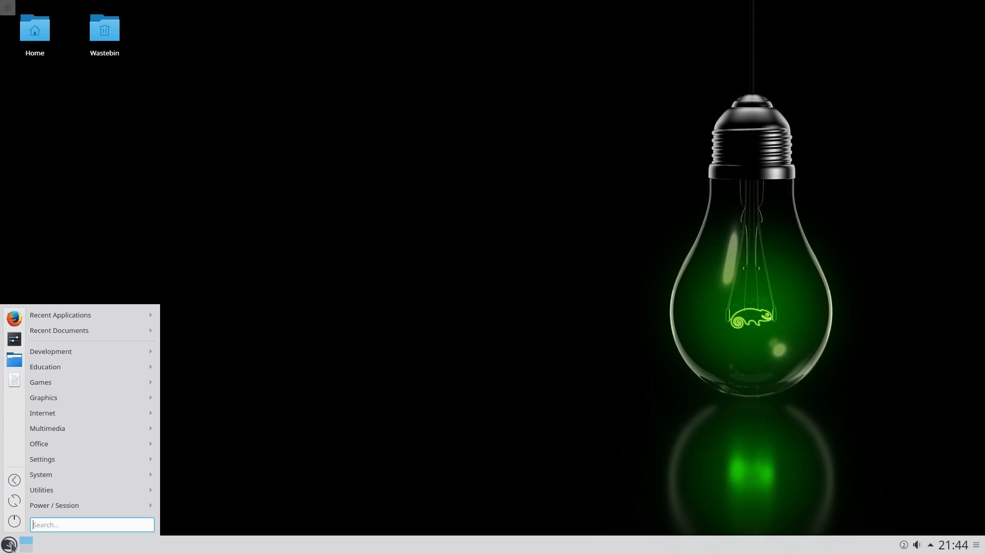
- Launch Dolphin from the System category of the application launcher
click(42, 460)
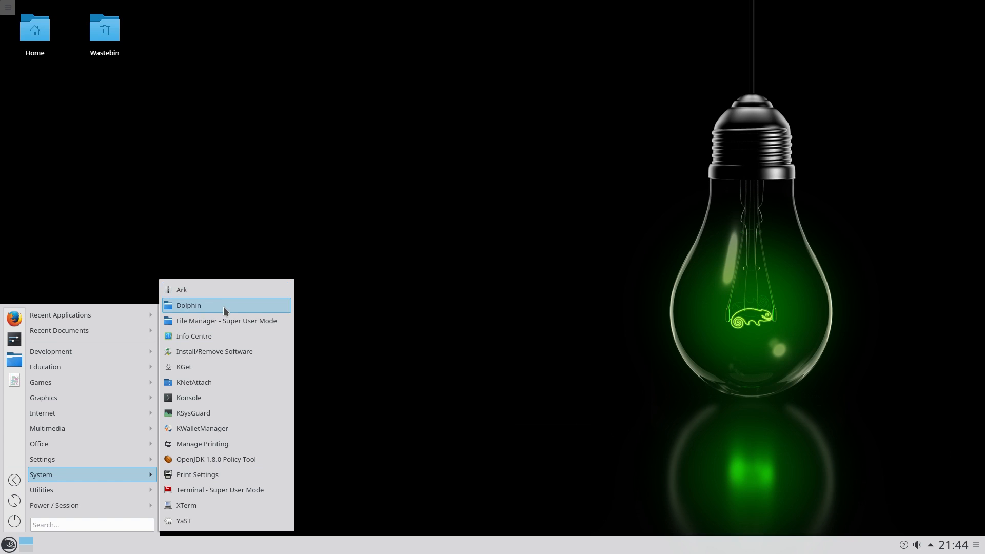
click(189, 304)
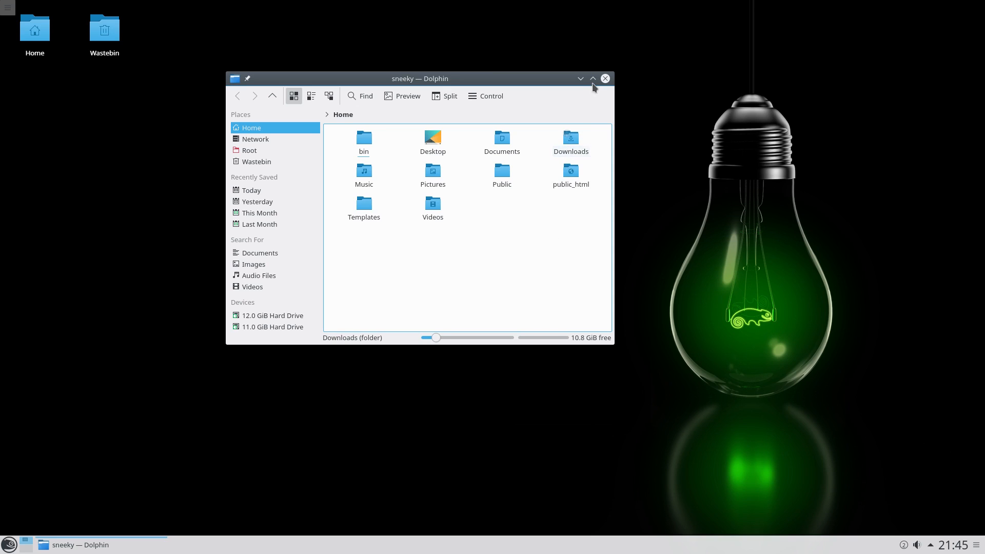
- Close Dolphin after viewing Home and bring the application launcher back up
click(592, 79)
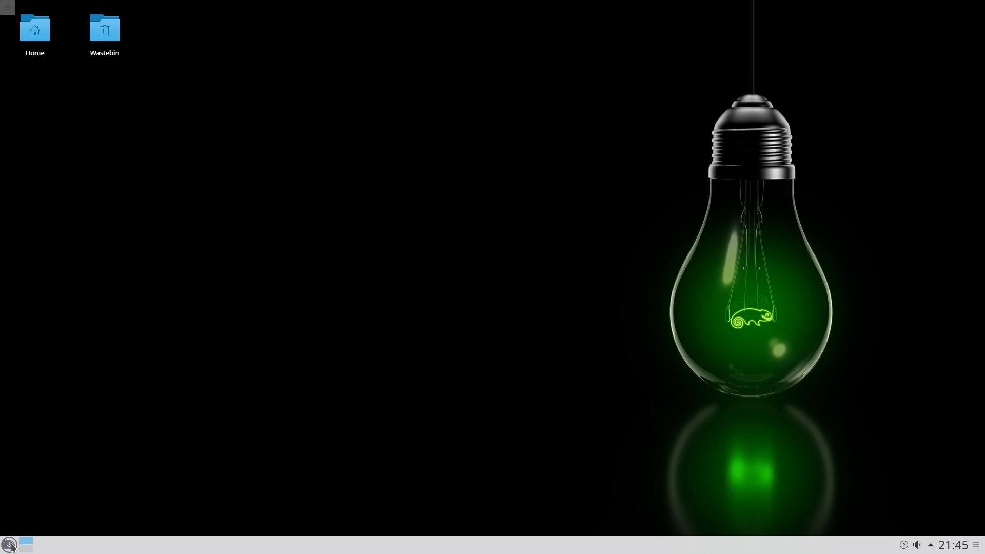
click(9, 544)
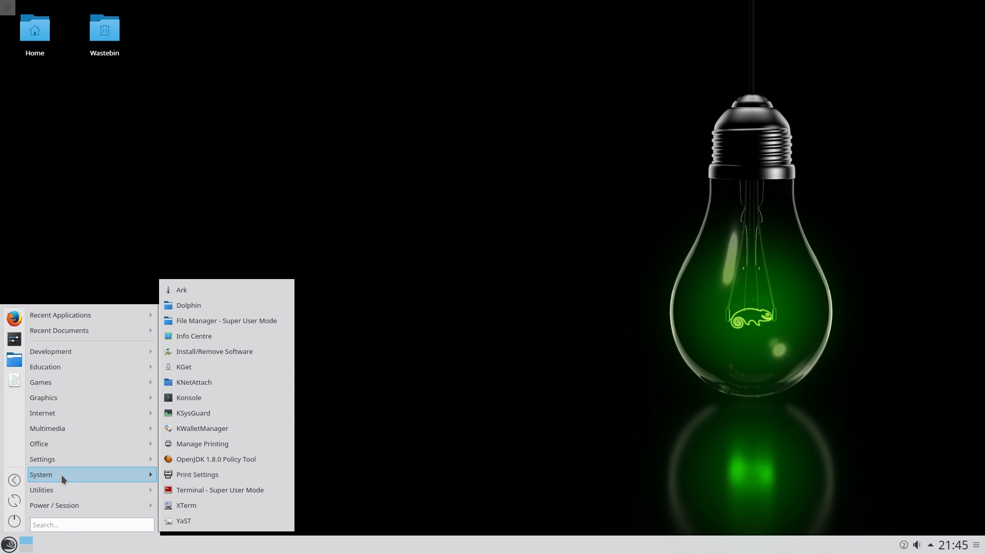
mouse_move(197, 474)
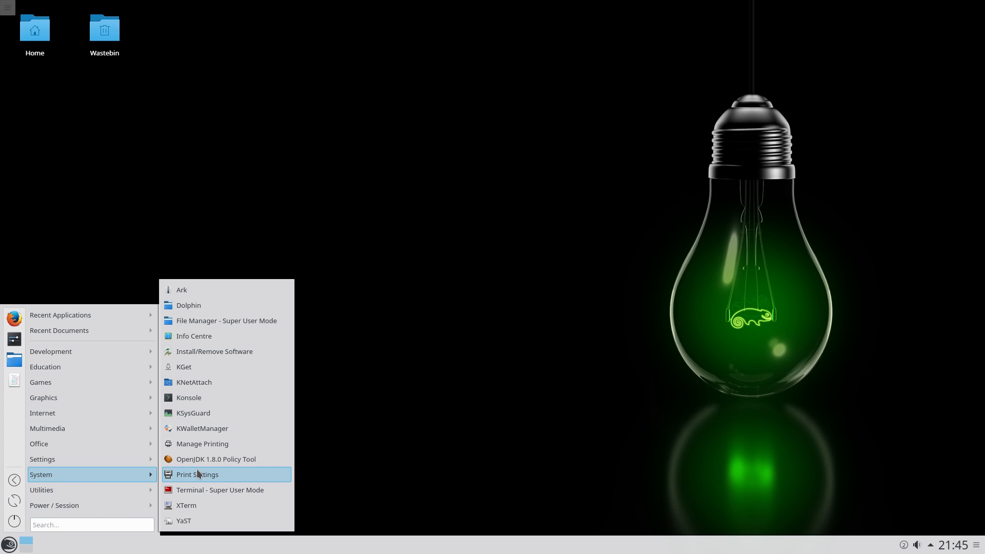
mouse_move(198, 459)
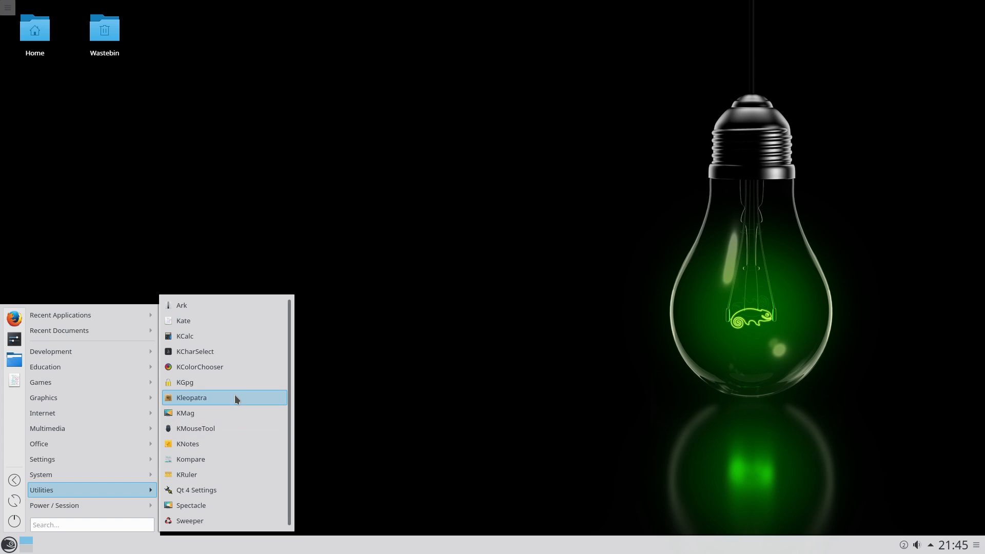
mouse_move(195, 521)
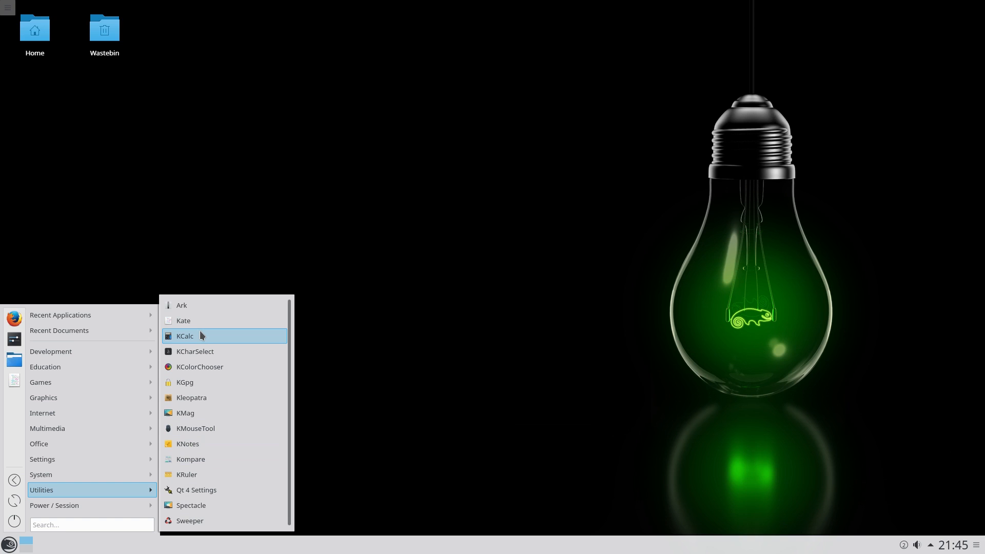
- Launch KCalc from Utilities, close it, and reopen the application launcher
click(185, 335)
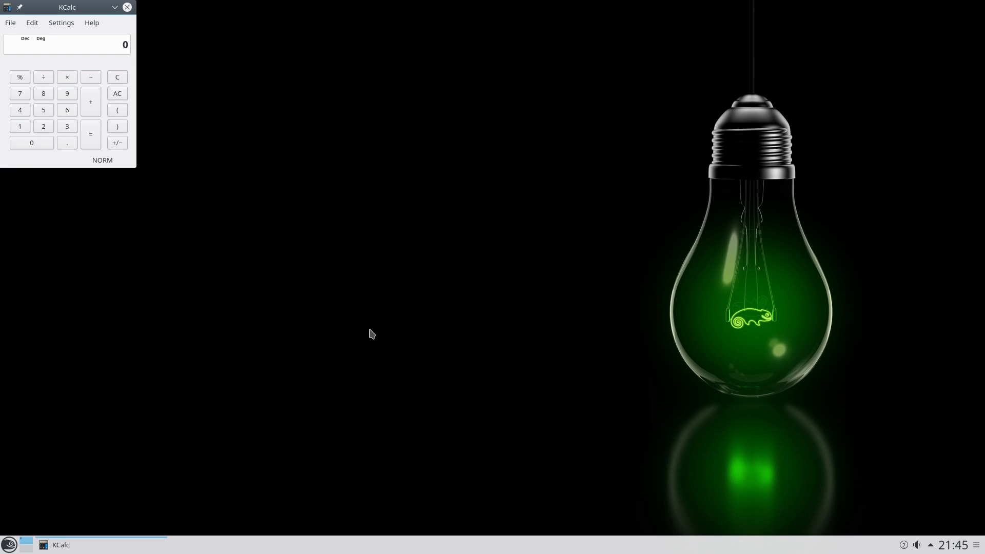
click(127, 7)
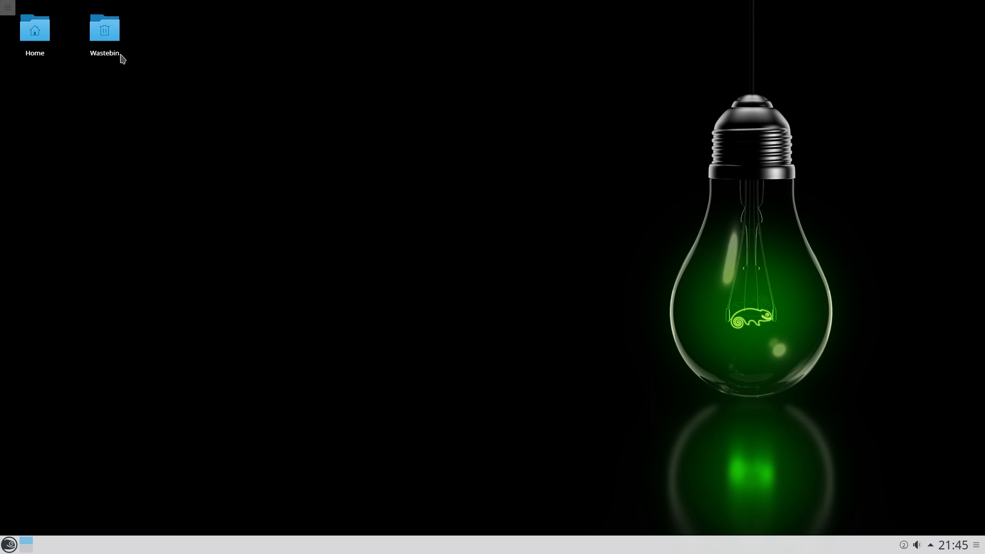
click(9, 544)
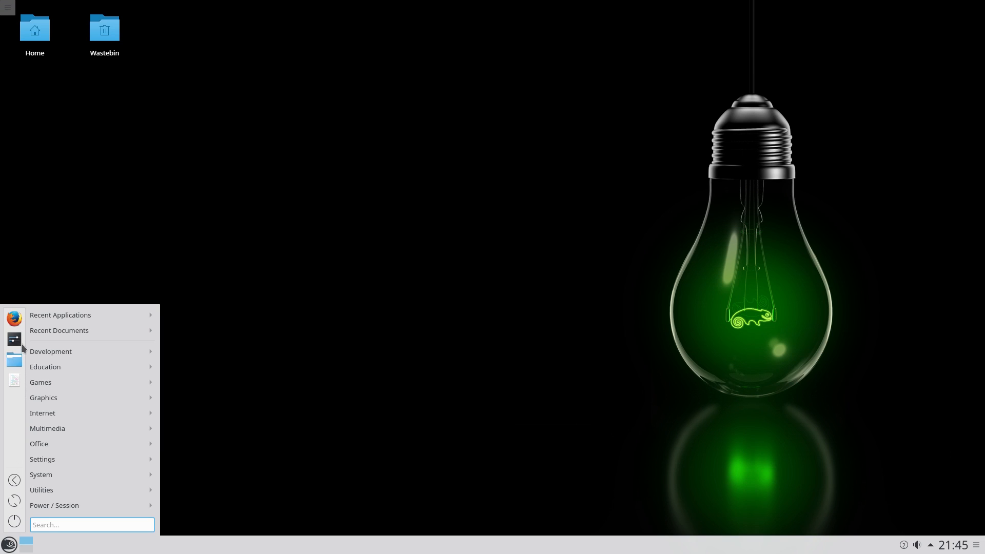
- Launch Firefox on the openSUSE search page and go to the Get openSUSE software page
click(13, 319)
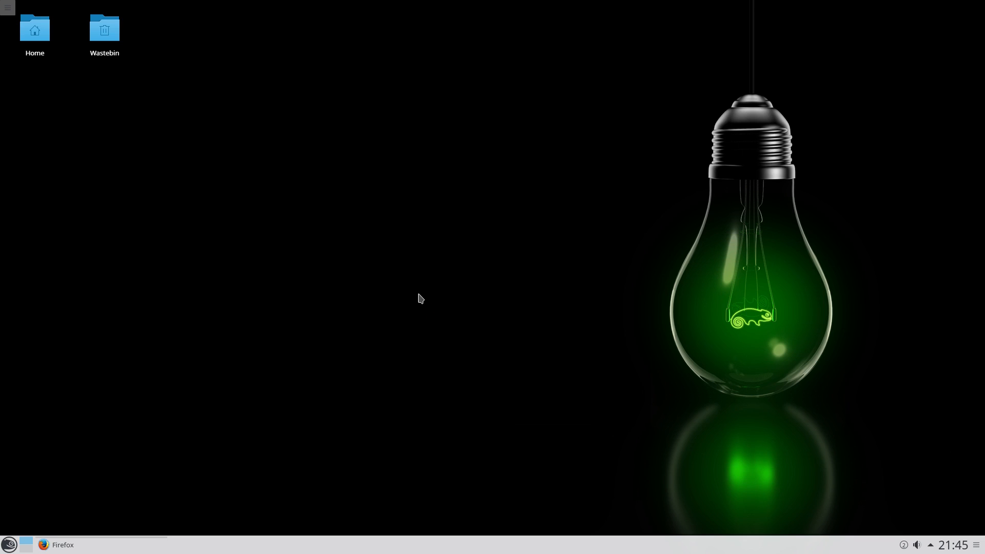
click(56, 544)
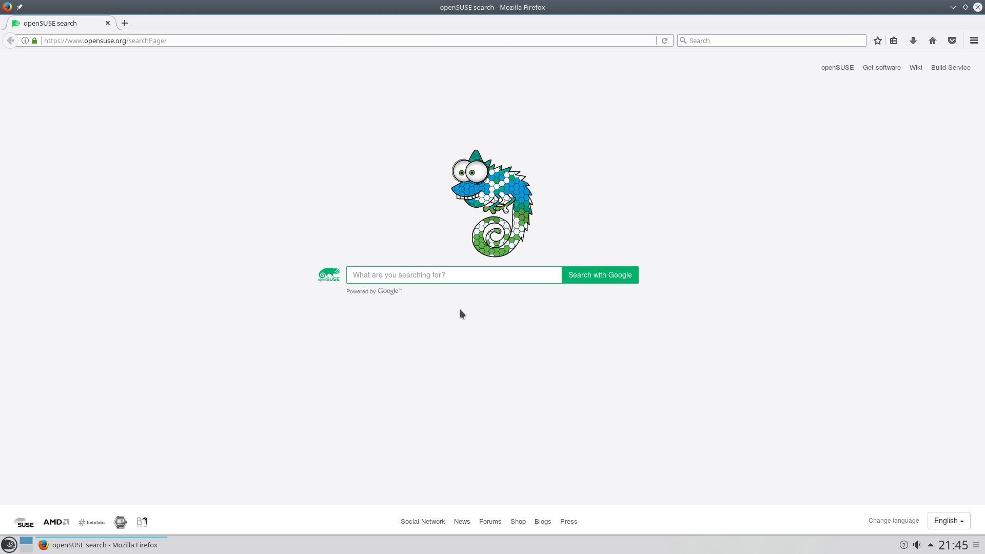
mouse_move(880, 68)
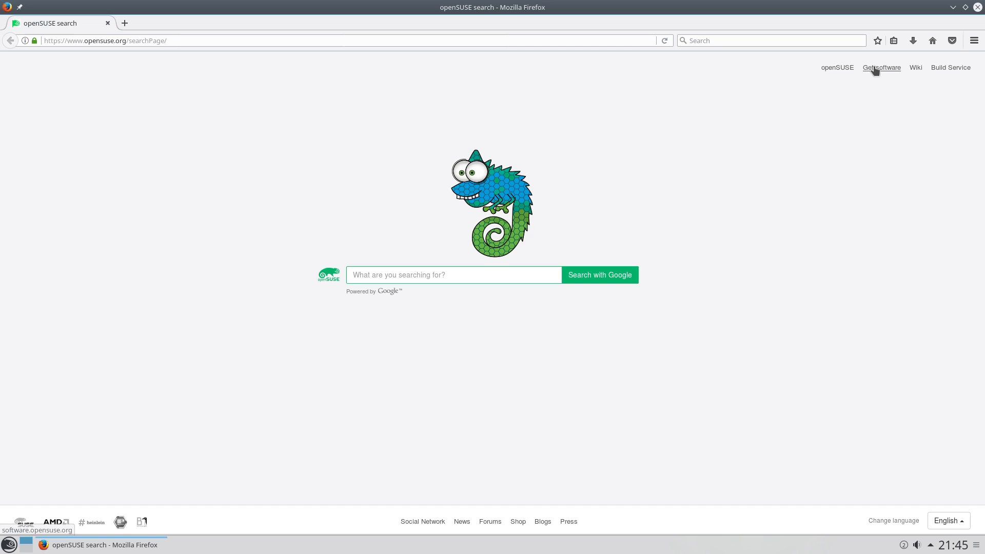
click(881, 67)
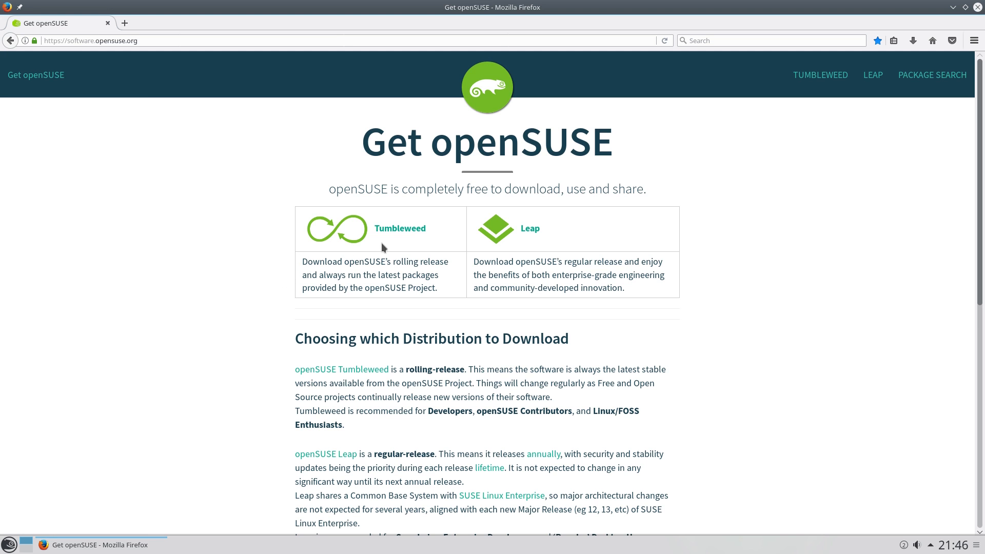
mouse_move(531, 228)
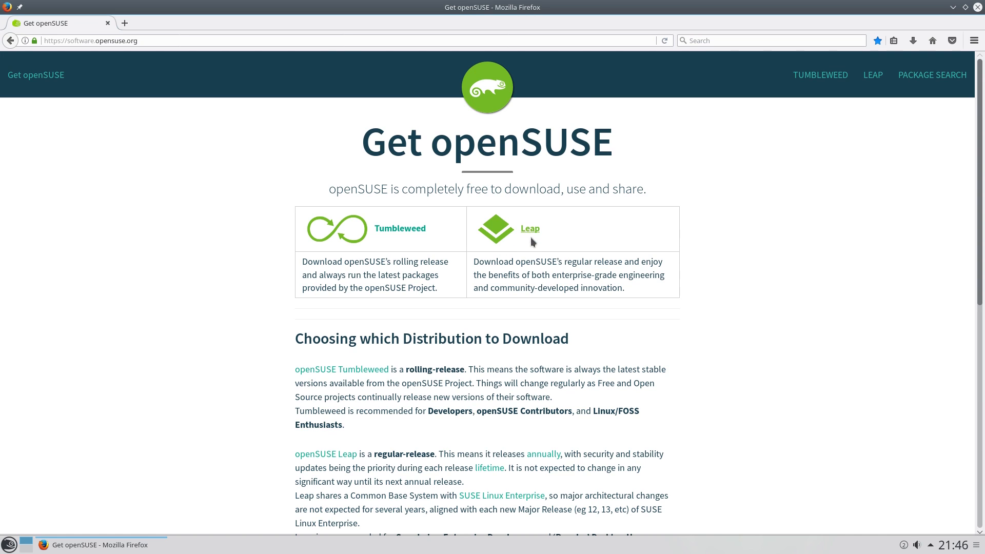
- Follow the Leap link to the Leap 42.3 download page with its installation media table
click(529, 228)
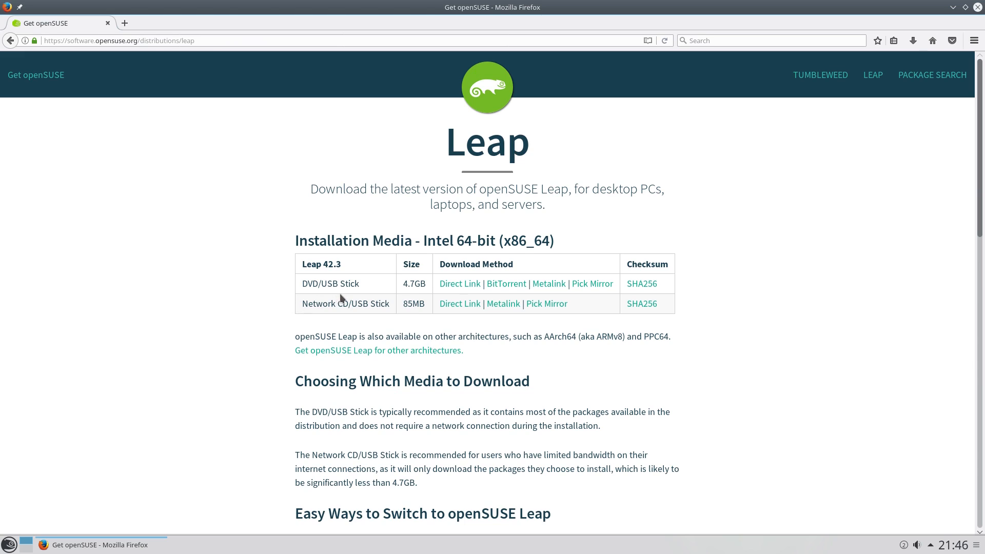
mouse_move(418, 294)
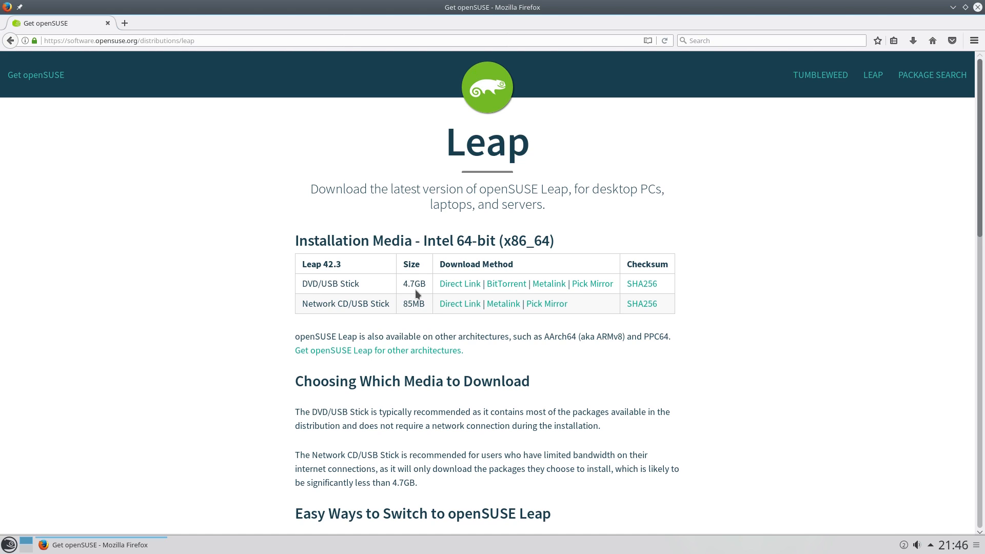
mouse_move(596, 378)
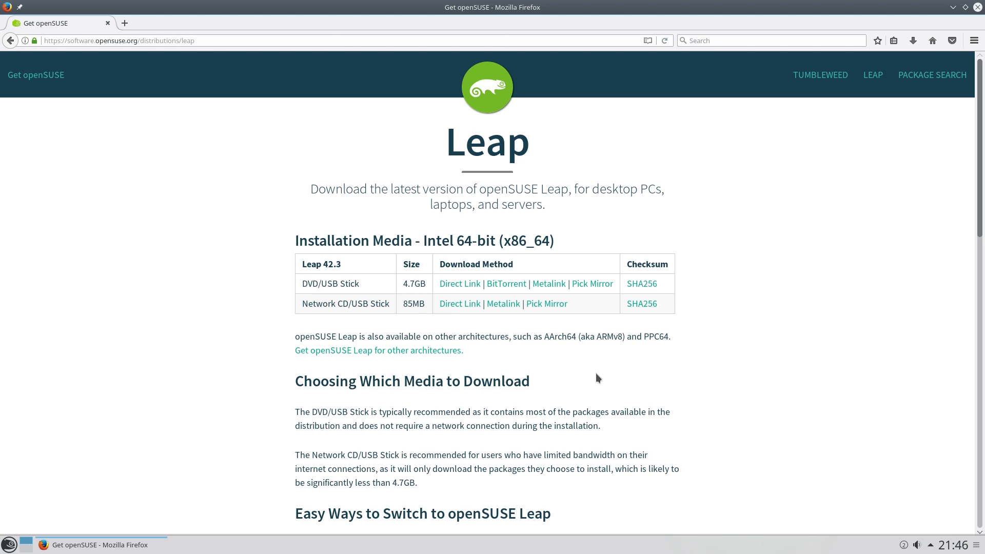
mouse_move(602, 360)
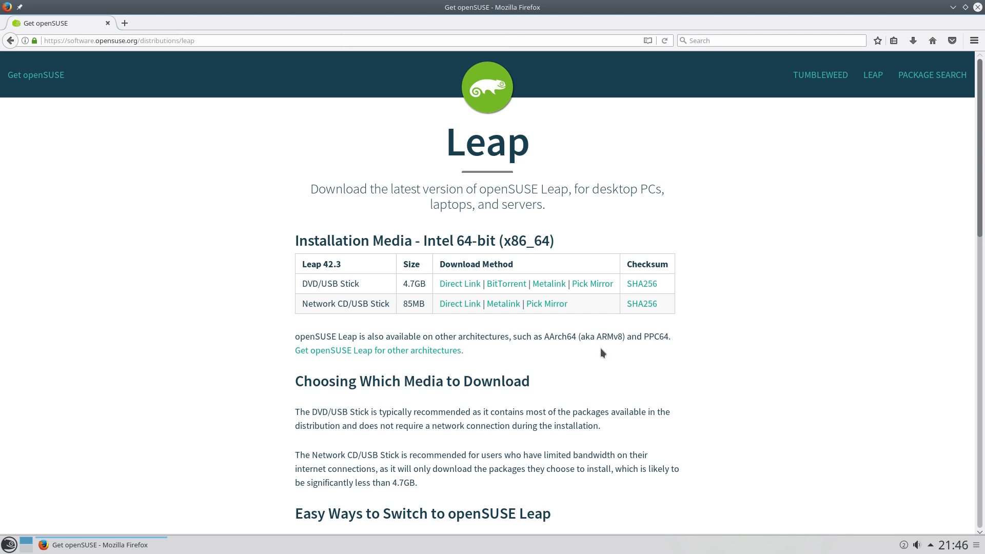
mouse_move(373, 327)
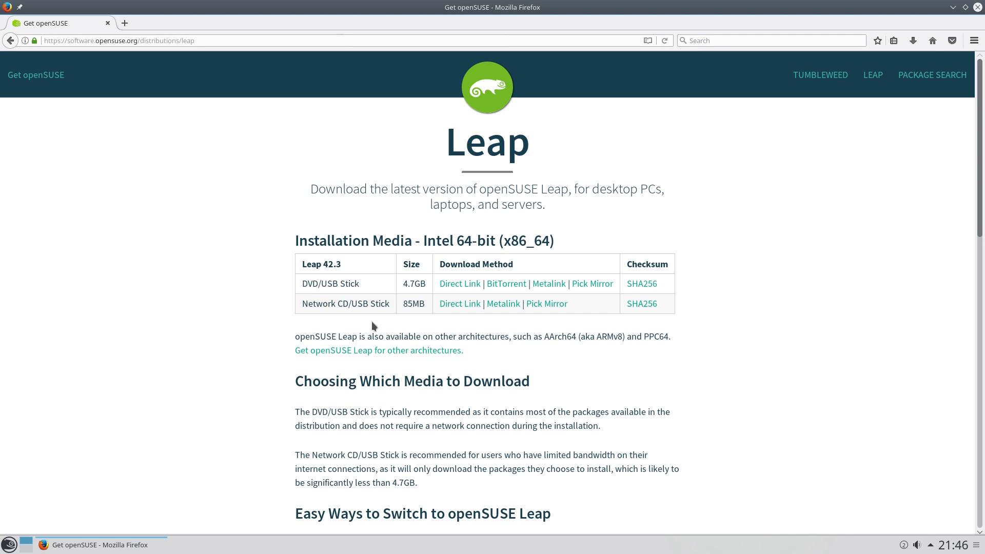
mouse_move(375, 322)
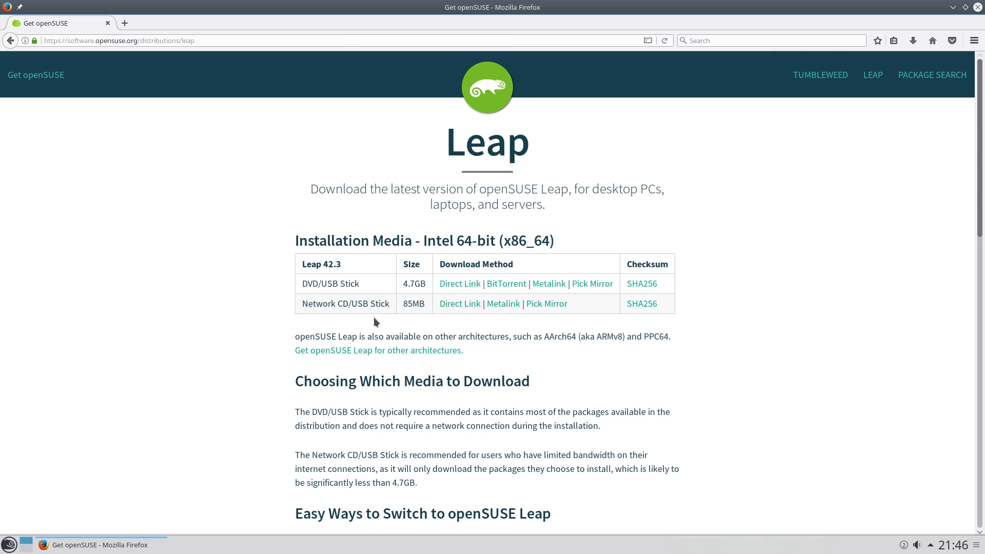
mouse_move(517, 160)
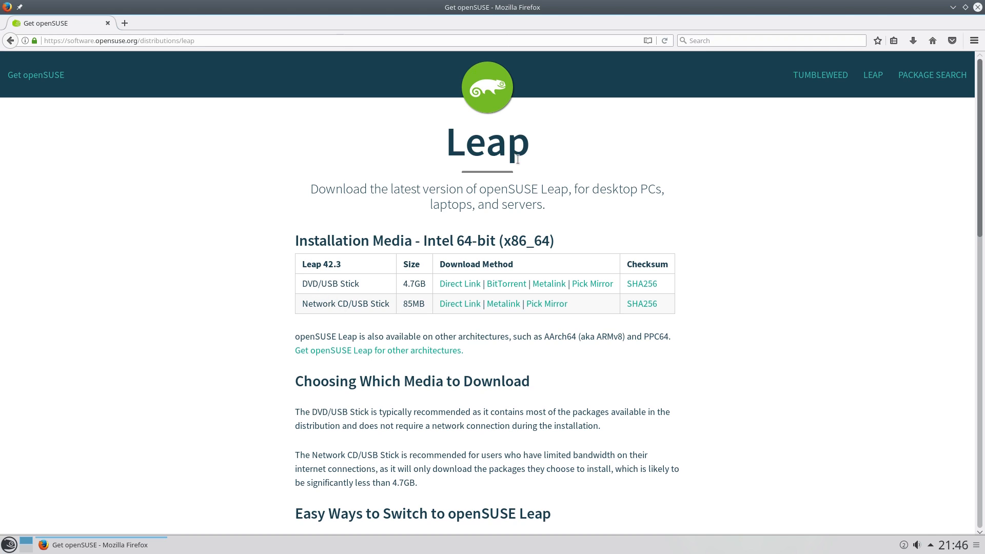
- Search the web for 'suse studio' from the Firefox search box
click(772, 40)
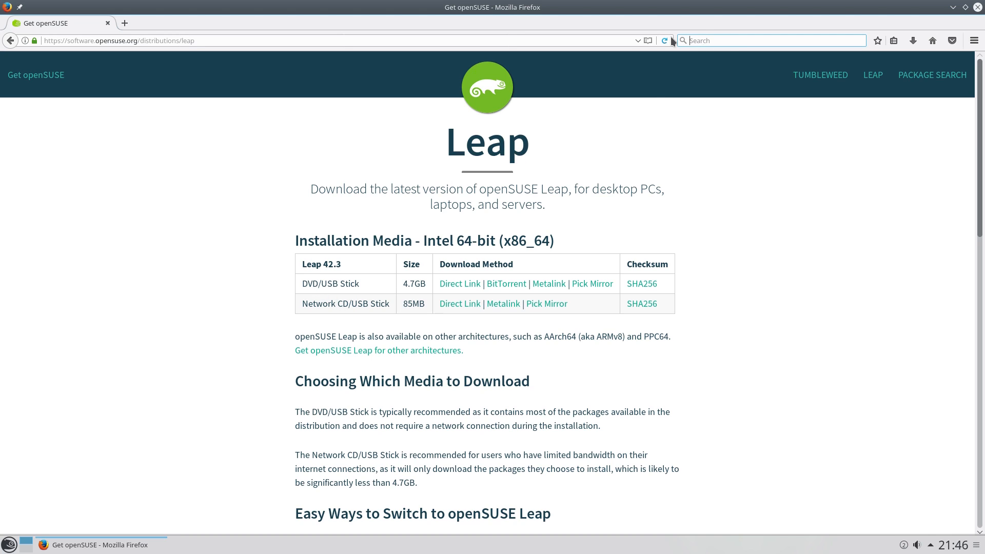
text(suse s)
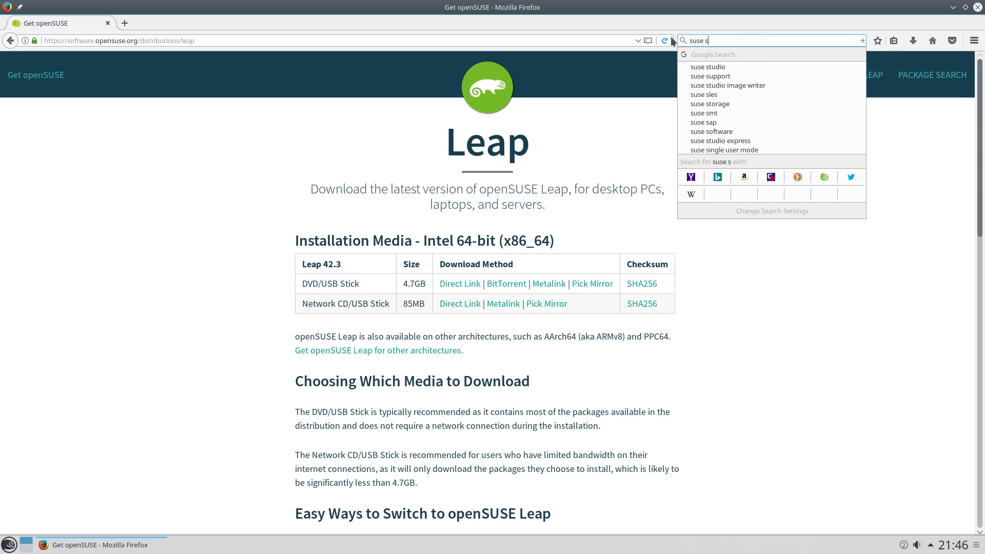
text(tud)
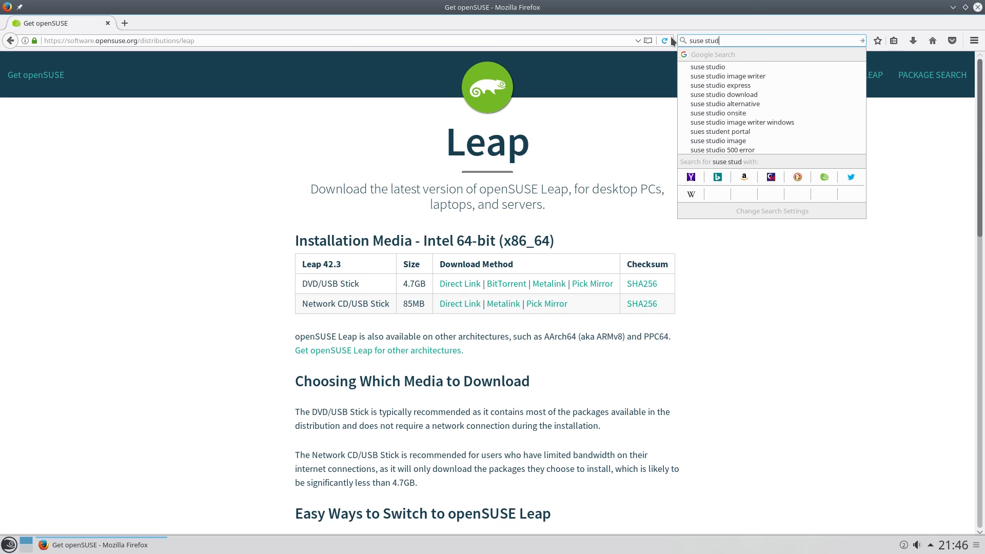
click(707, 67)
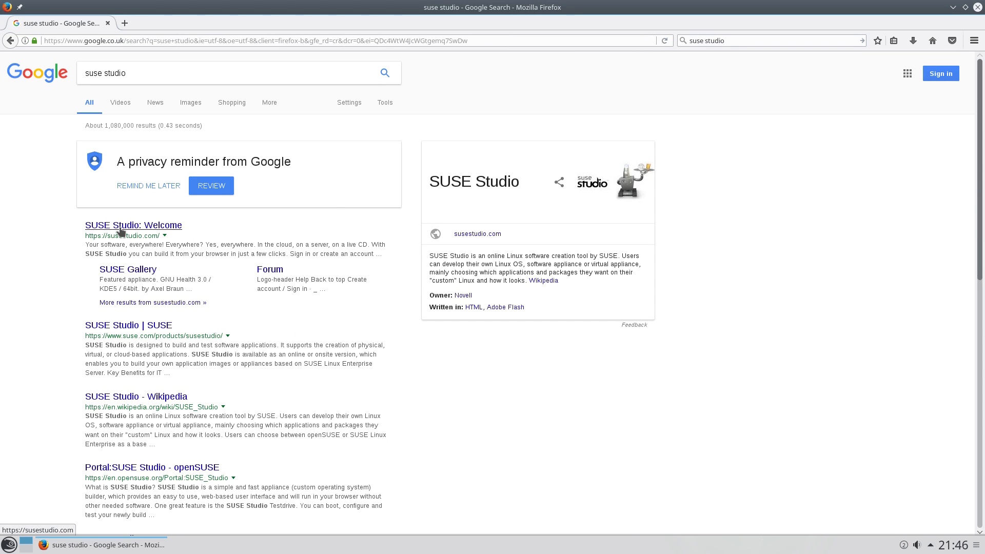
- Open the 'SUSE Studio: Welcome' result and scroll through the page
click(133, 225)
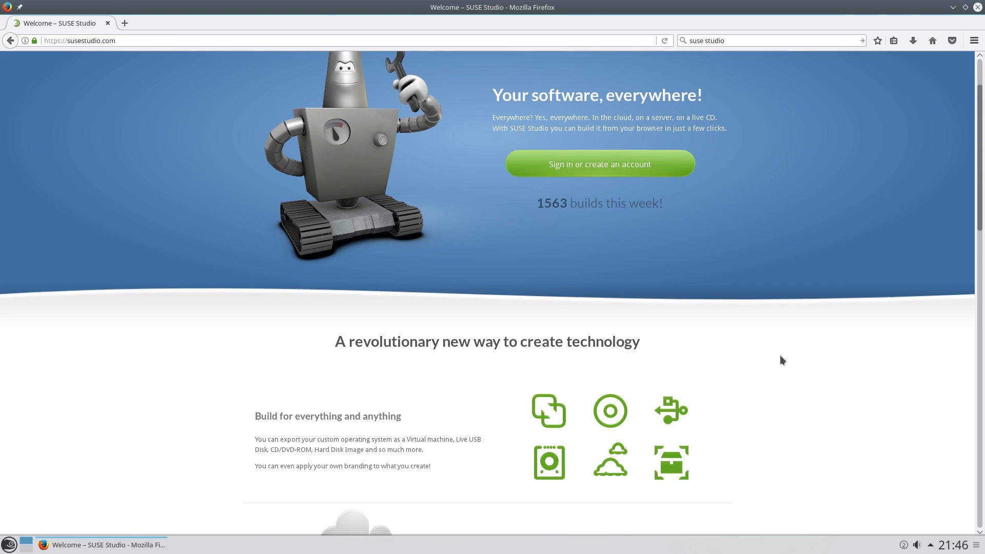
scroll(down, 3)
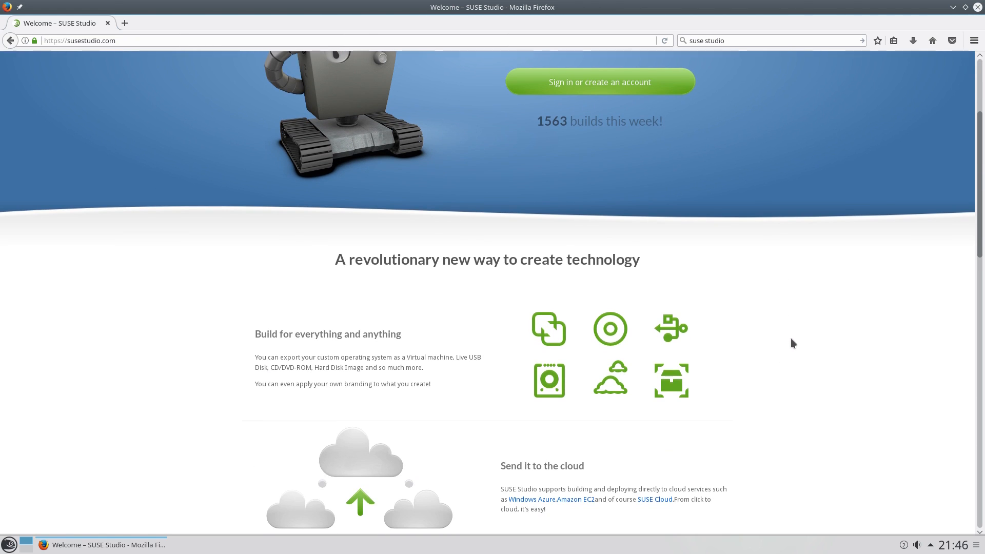
scroll(up, 3)
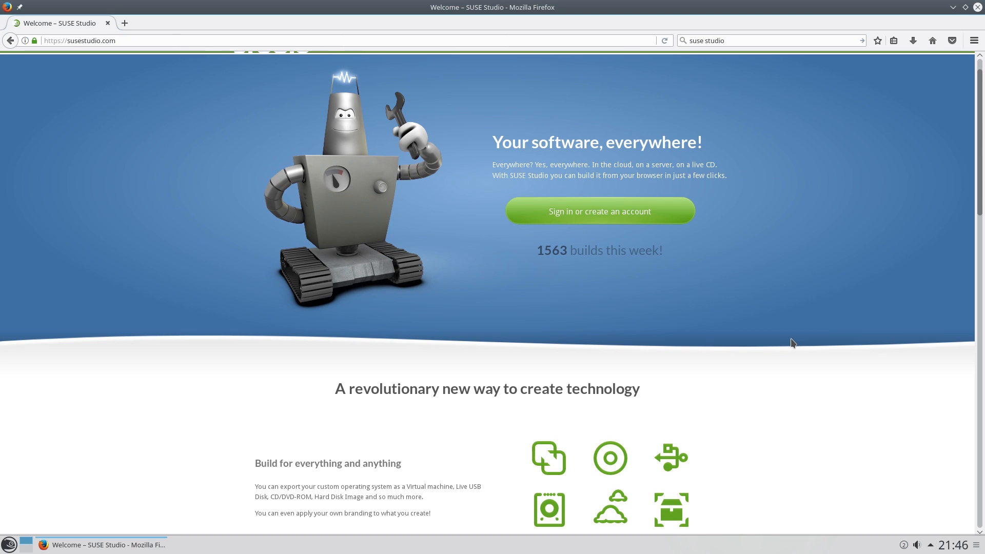
scroll(down, 3)
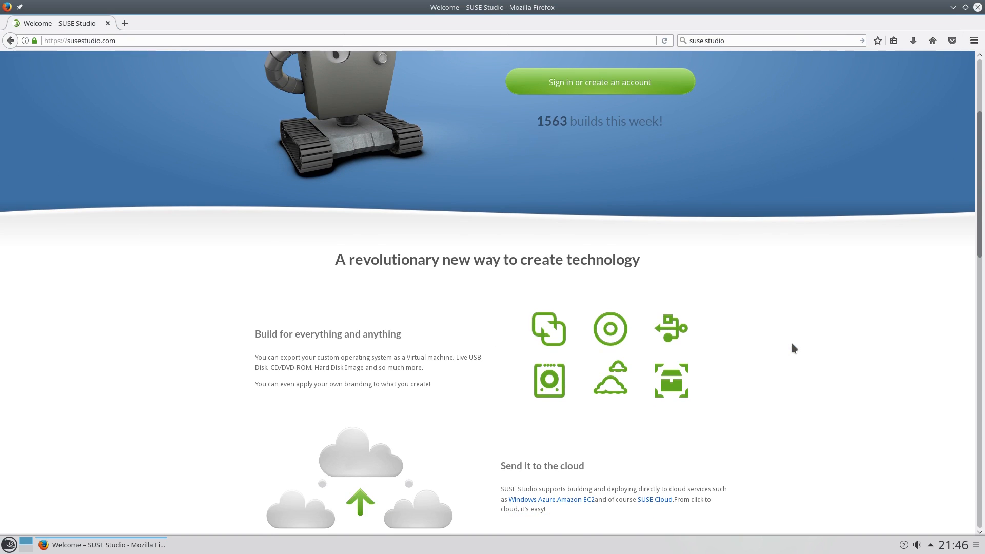
mouse_move(791, 346)
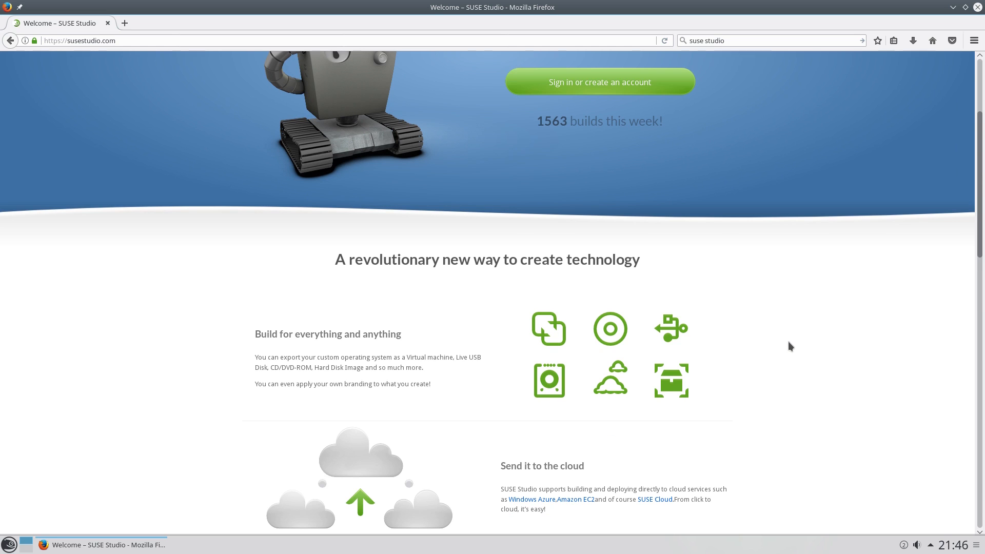
scroll(up, 3)
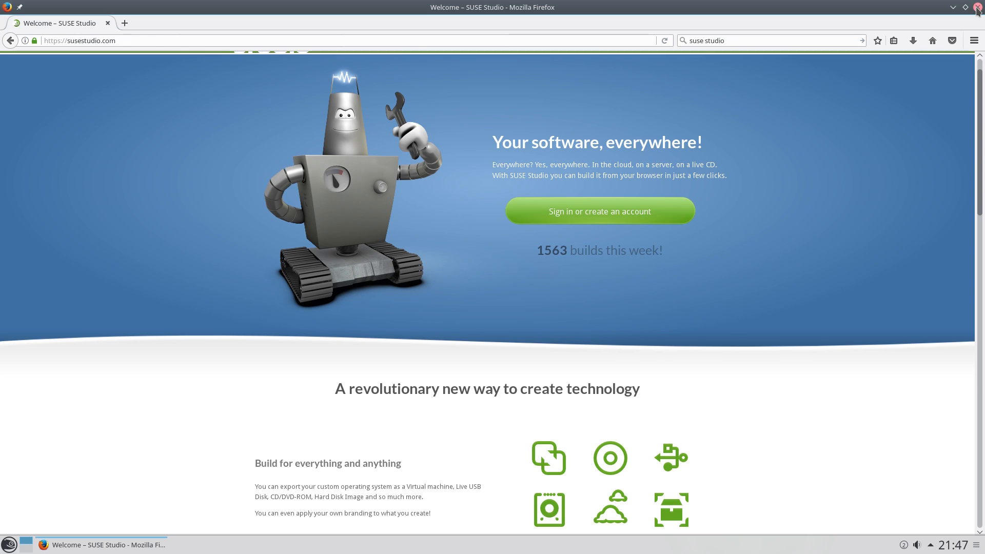
- Close Firefox and bring up the desktop settings on the Wallpaper page via Configure Desktop
click(953, 7)
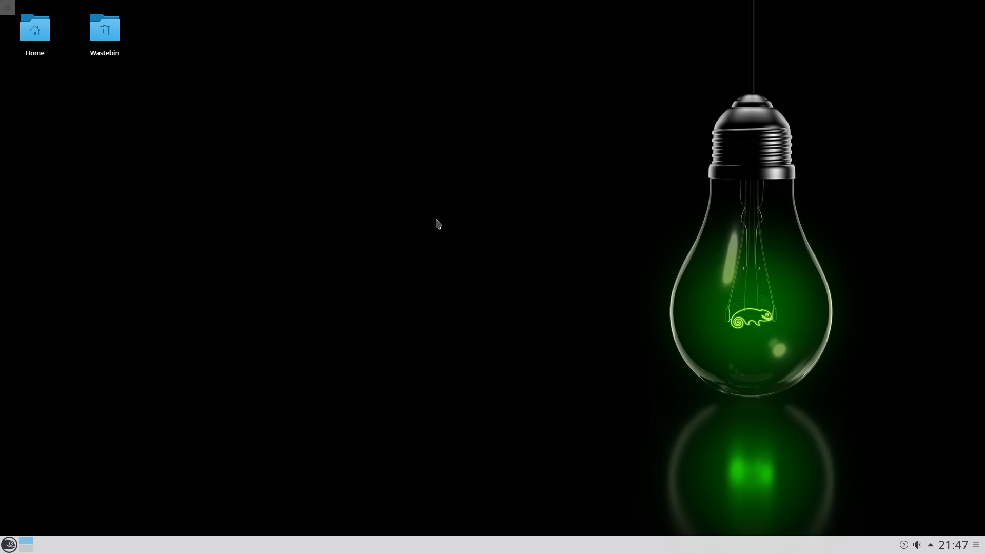
mouse_move(266, 297)
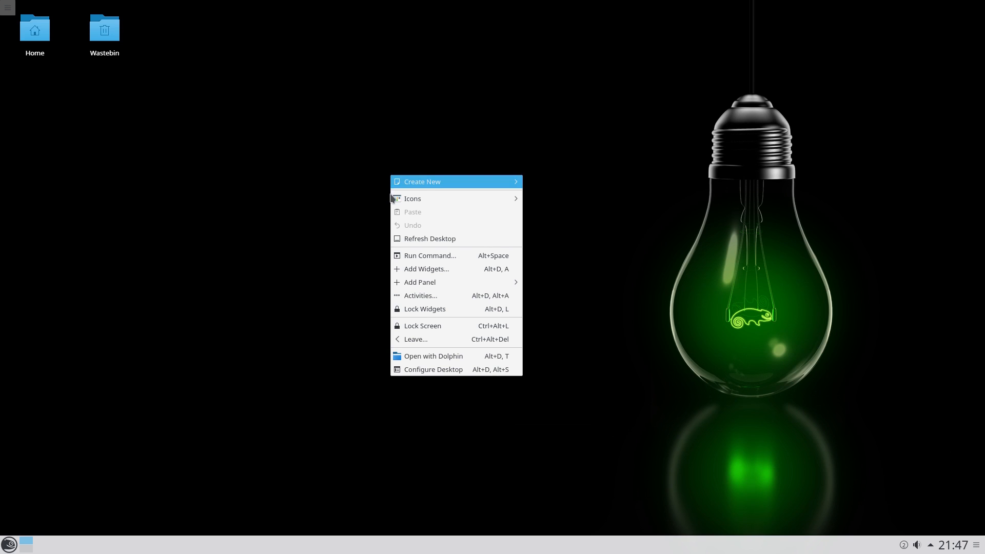
click(433, 368)
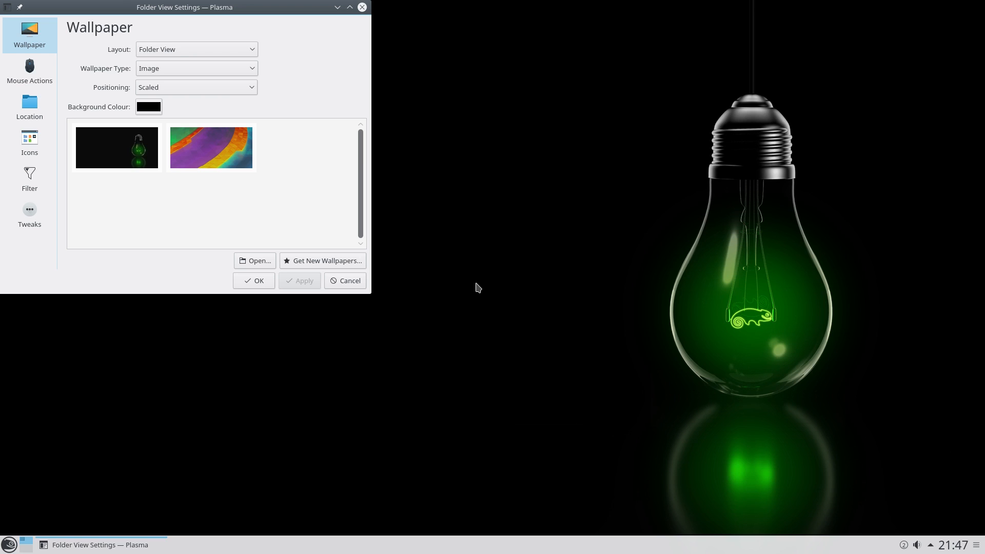
mouse_move(355, 267)
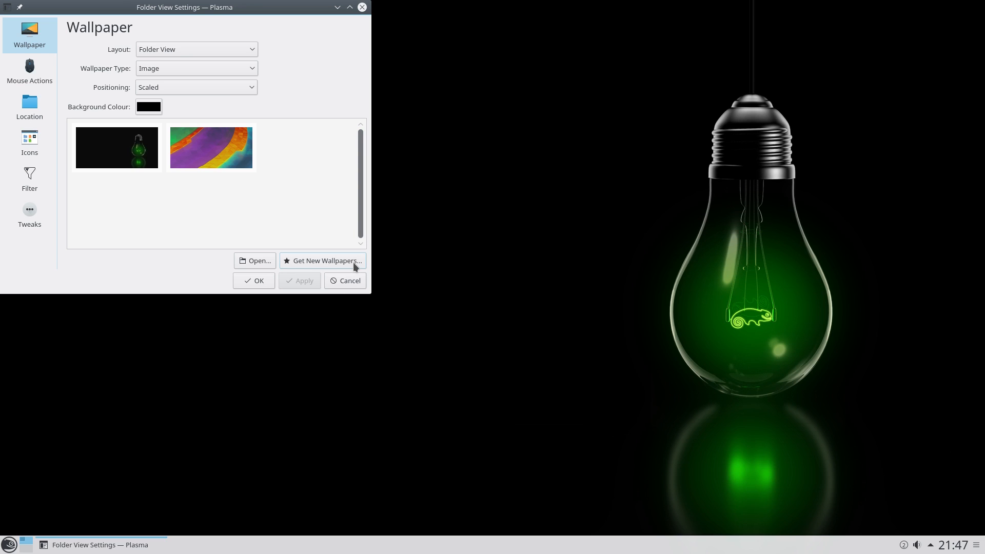
mouse_move(328, 215)
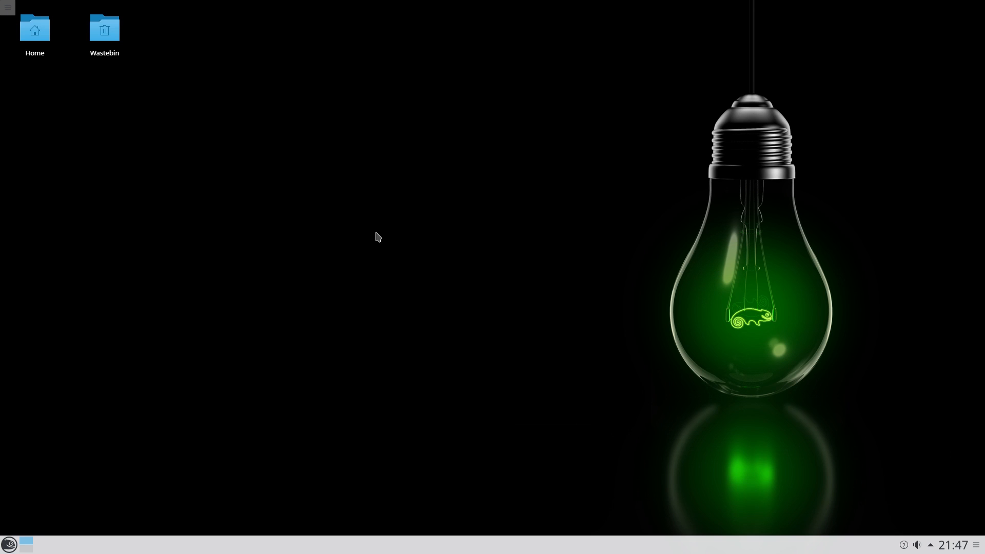
mouse_move(388, 237)
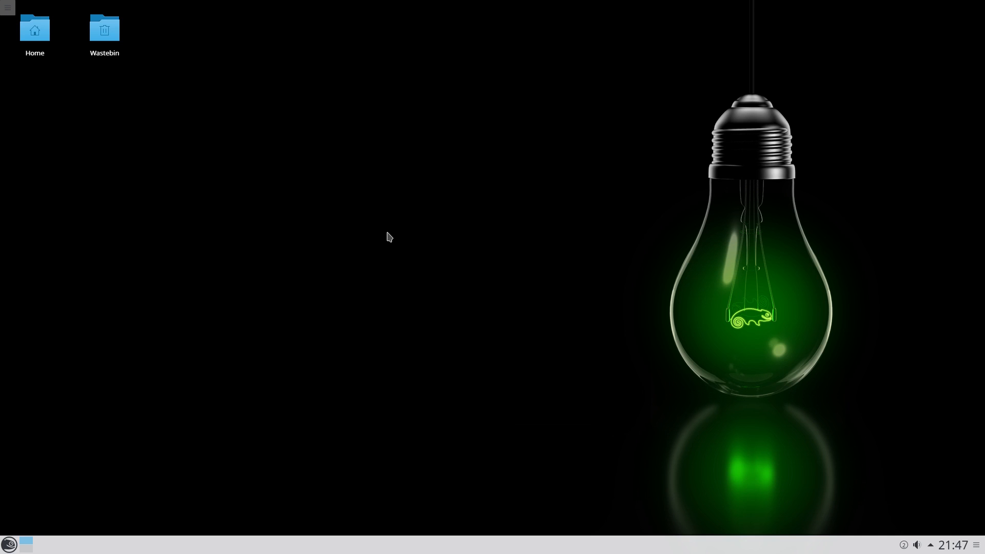
mouse_move(541, 236)
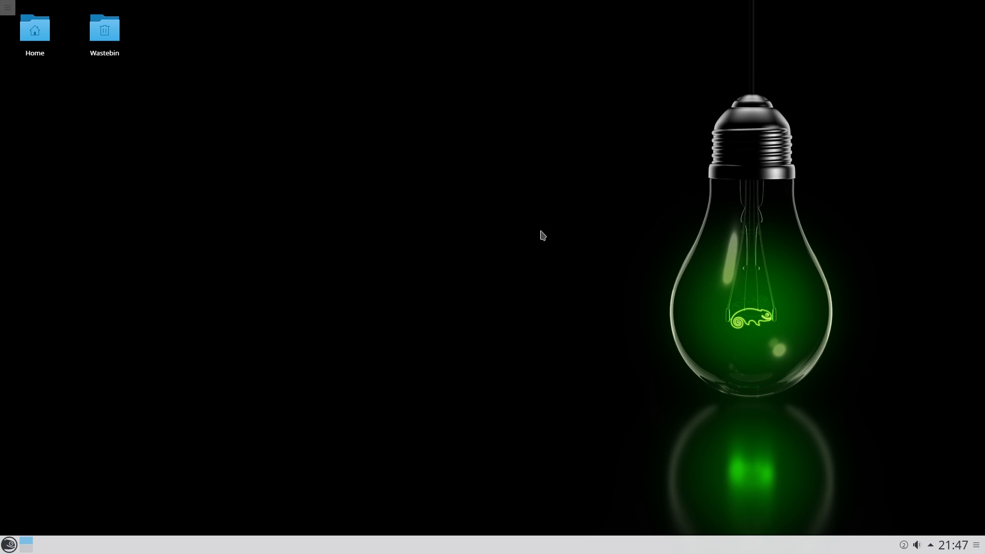
mouse_move(438, 270)
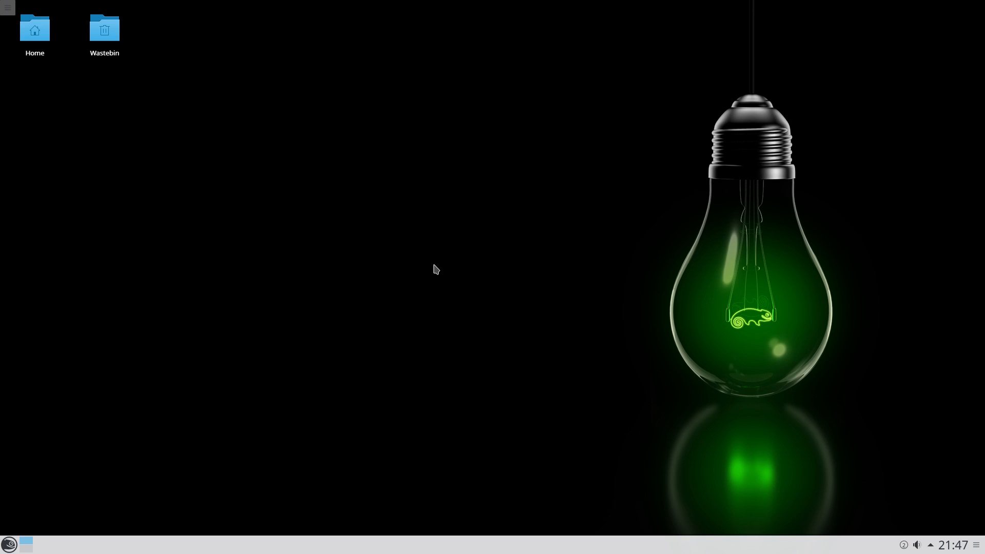